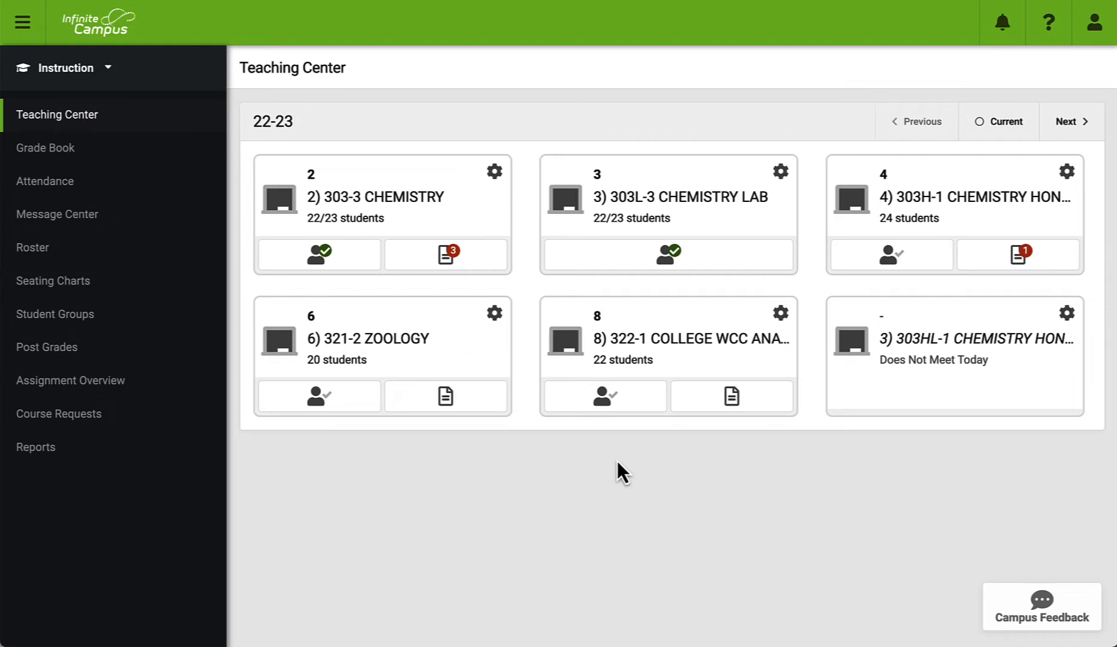
pyautogui.moveTo(205, 194)
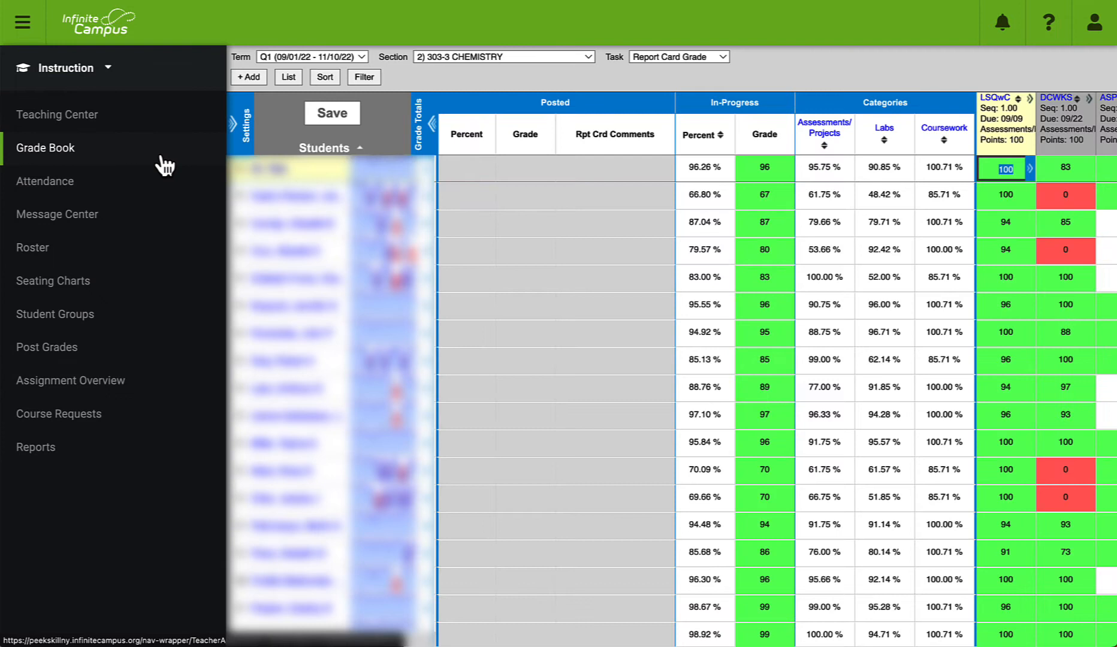
# Choose the 2) 303-3 CHEMISTRY section in the Grade Book Section dropdown
pyautogui.click(503, 56)
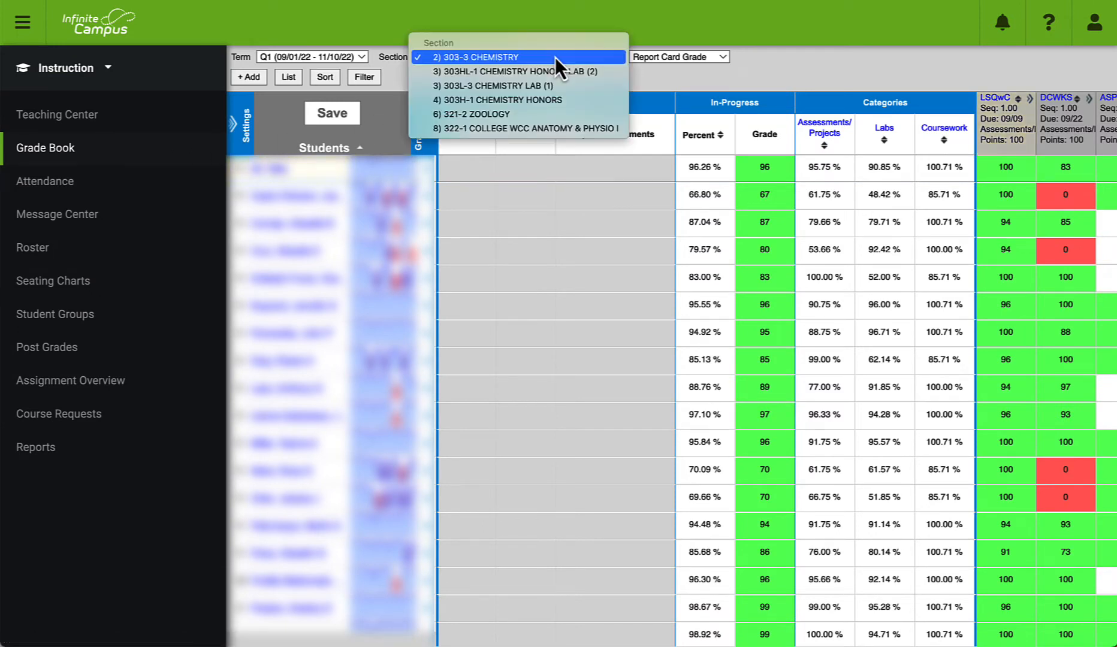
pyautogui.click(486, 57)
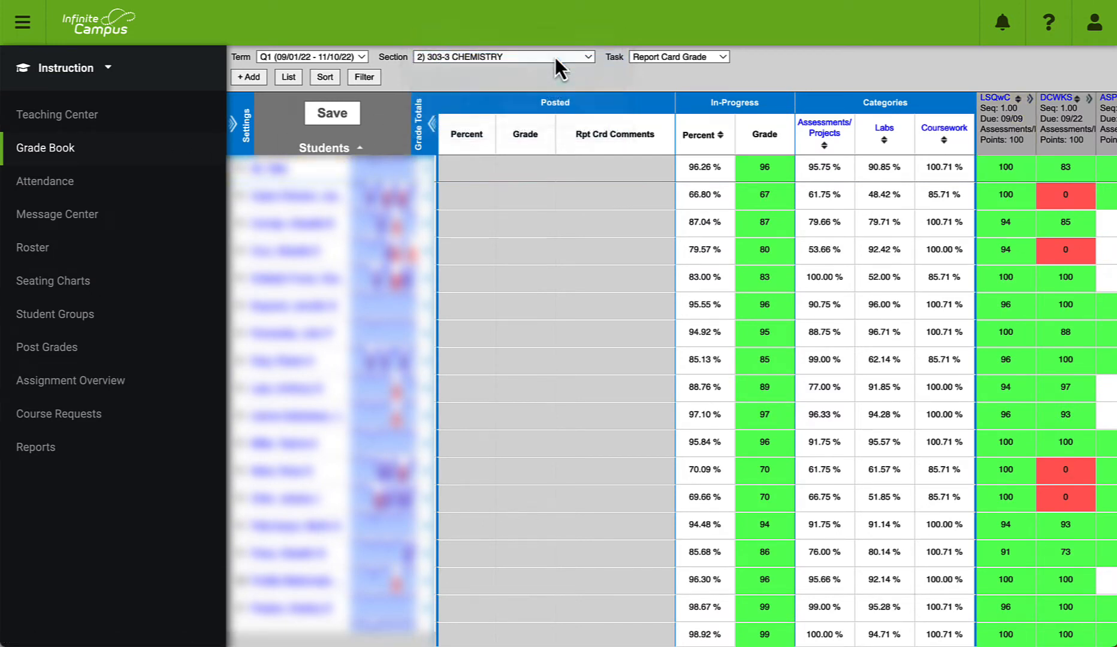
pyautogui.click(502, 56)
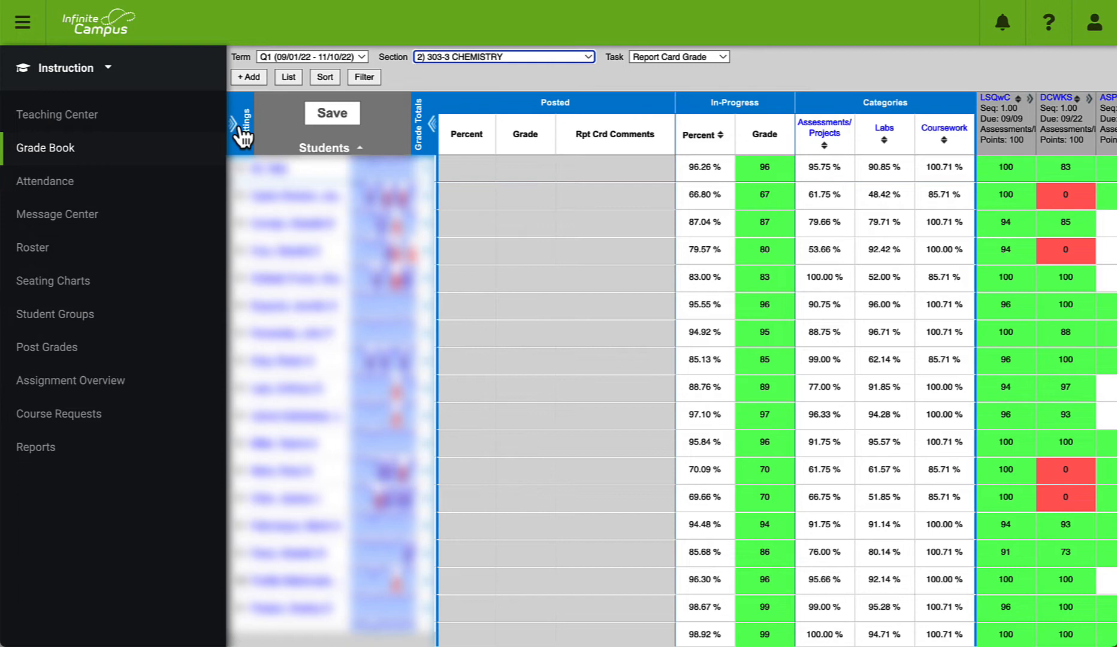
# Expand Grade Book Settings and show the Non-Campus Assignment Defaults panel
pyautogui.click(242, 125)
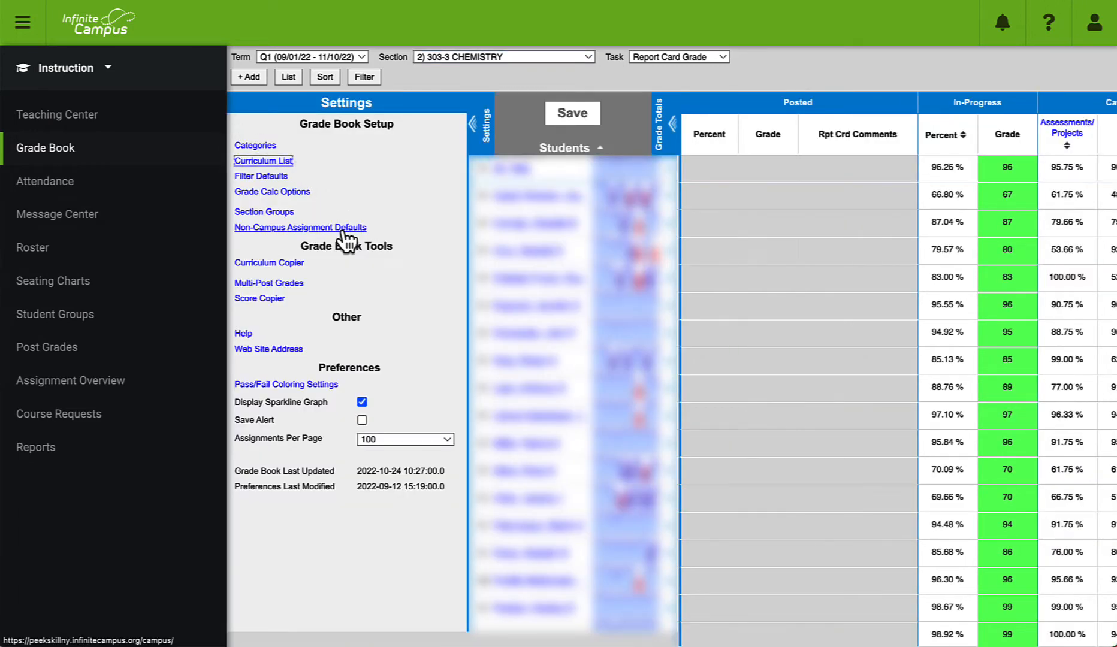
pyautogui.click(299, 228)
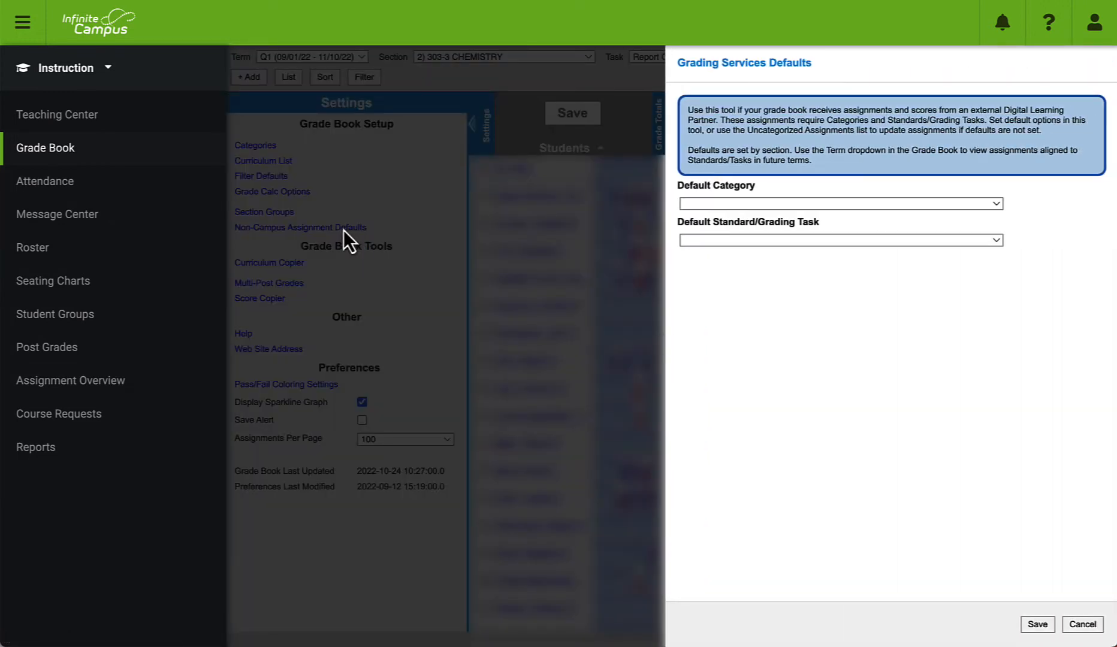
pyautogui.moveTo(905, 219)
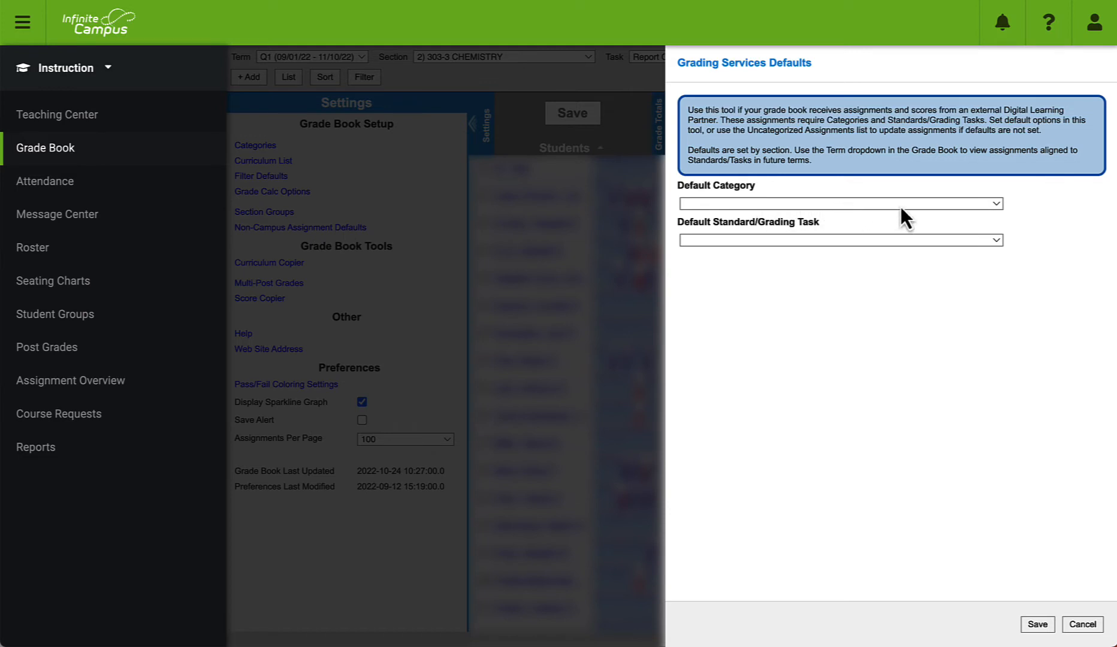
# Set Default Category to Coursework in Grading Services Defaults
pyautogui.click(839, 203)
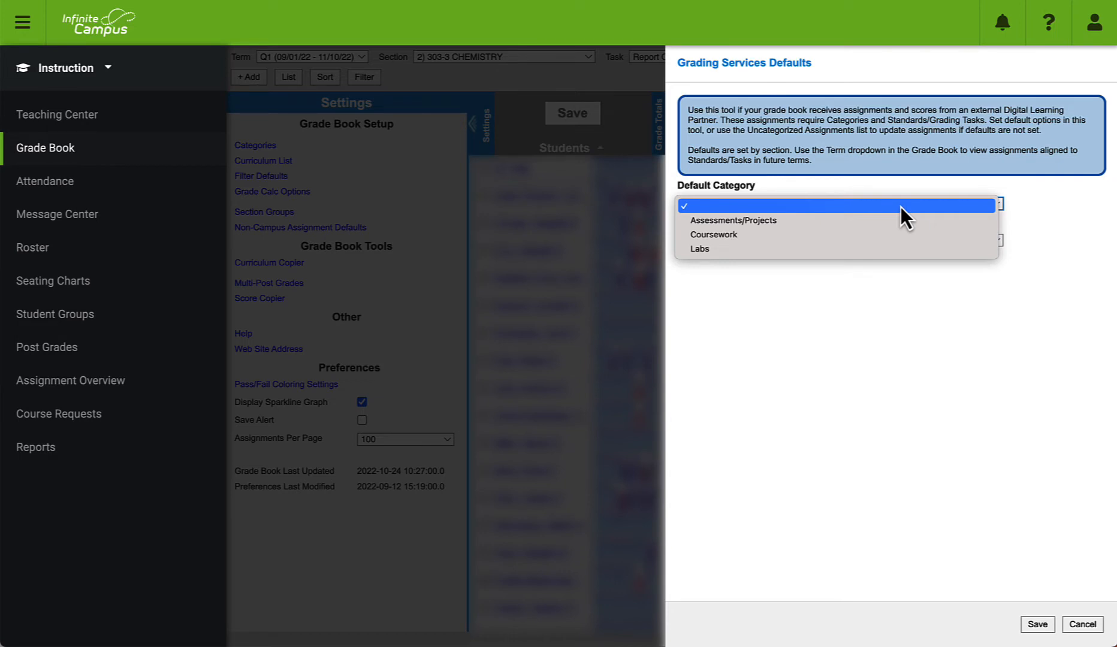
pyautogui.moveTo(862, 235)
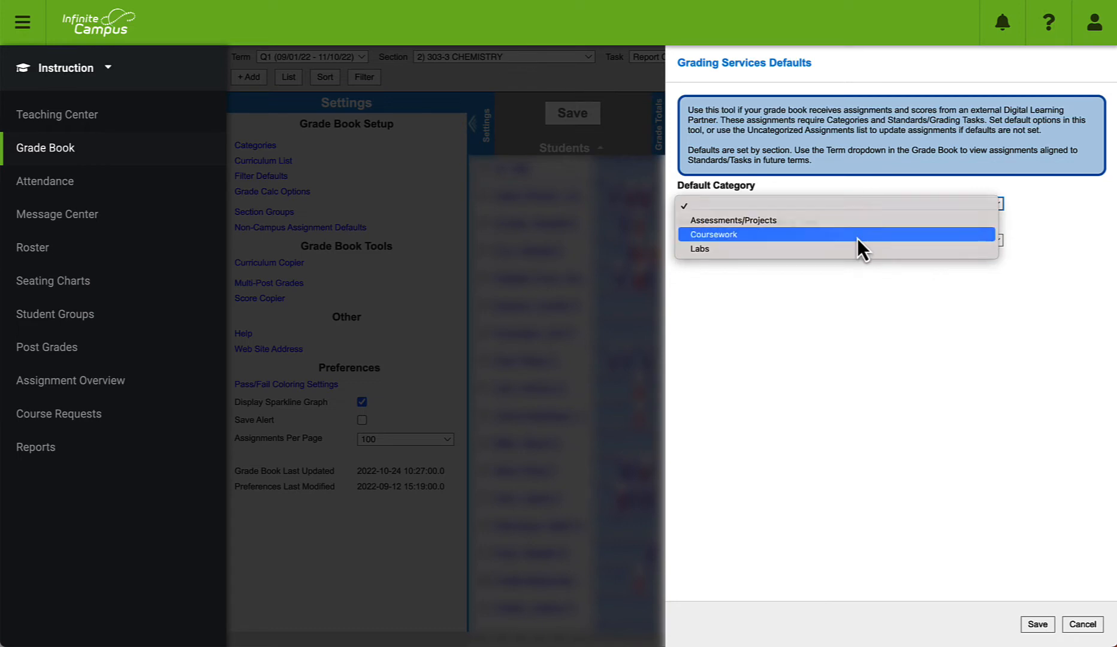
pyautogui.click(713, 234)
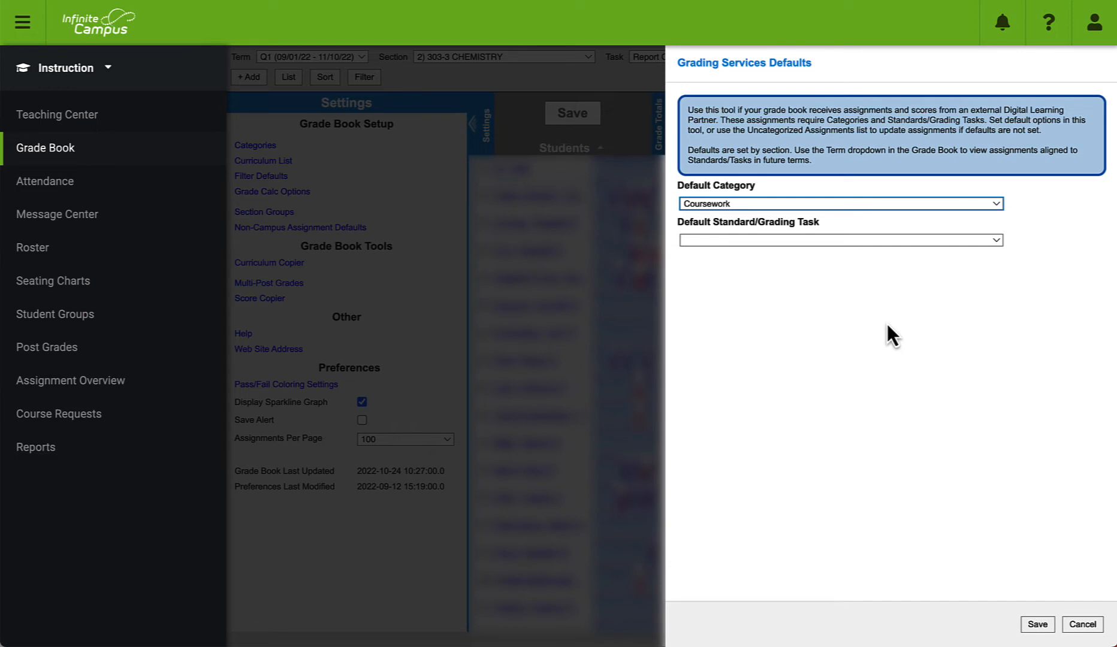
pyautogui.click(839, 203)
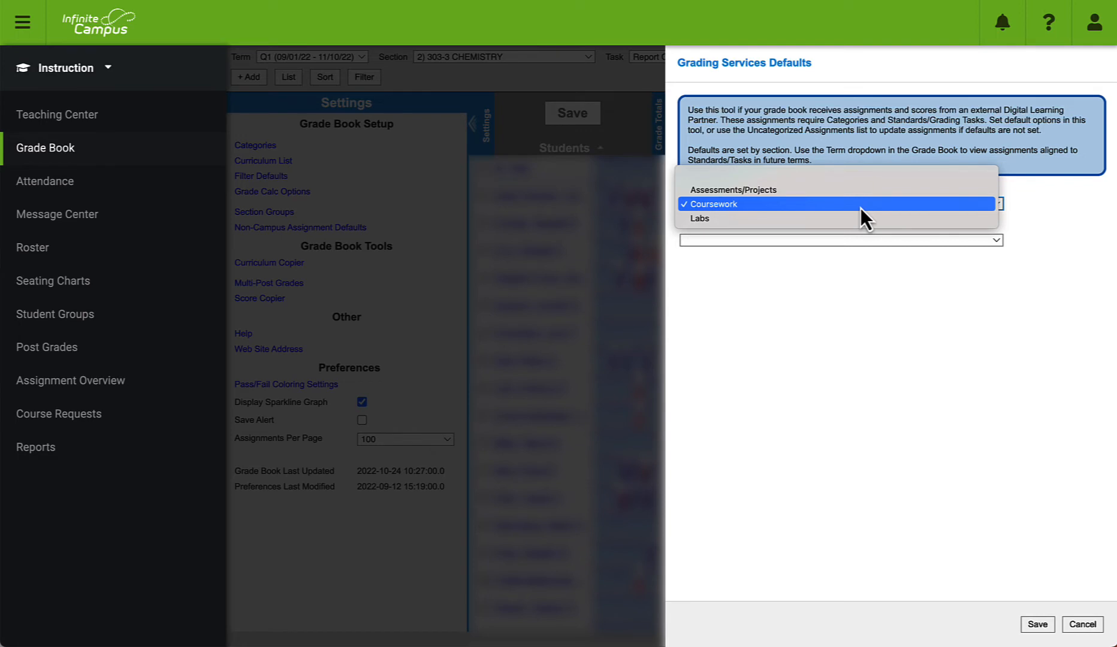
pyautogui.click(712, 204)
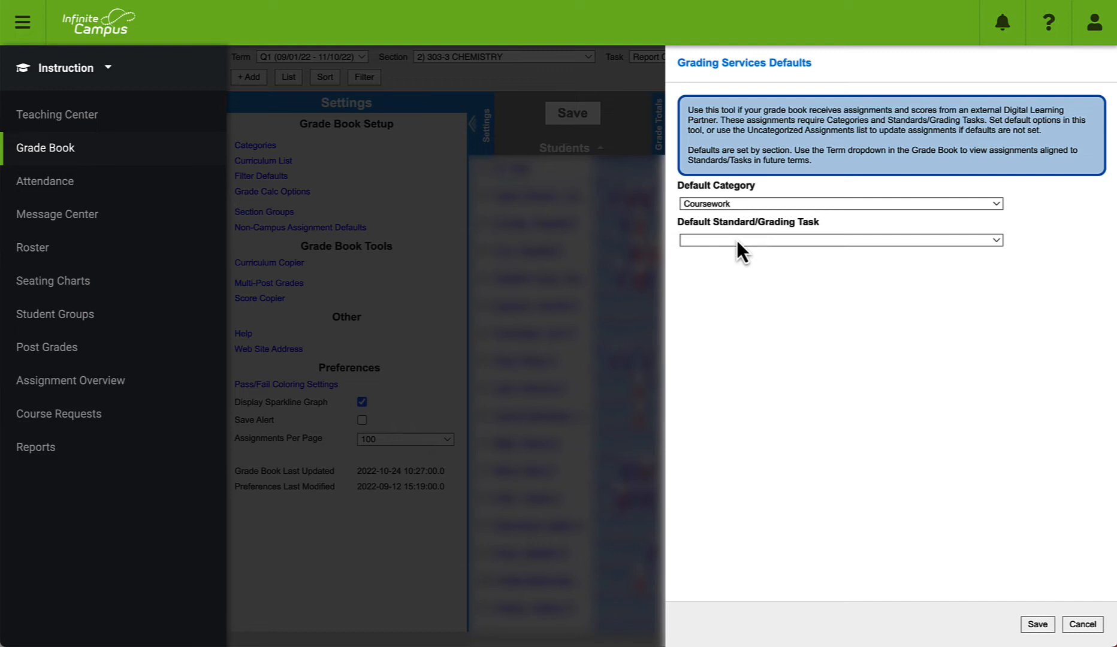
# Set Default Standard/Grading Task to Report Card Grade and save the defaults
pyautogui.click(839, 240)
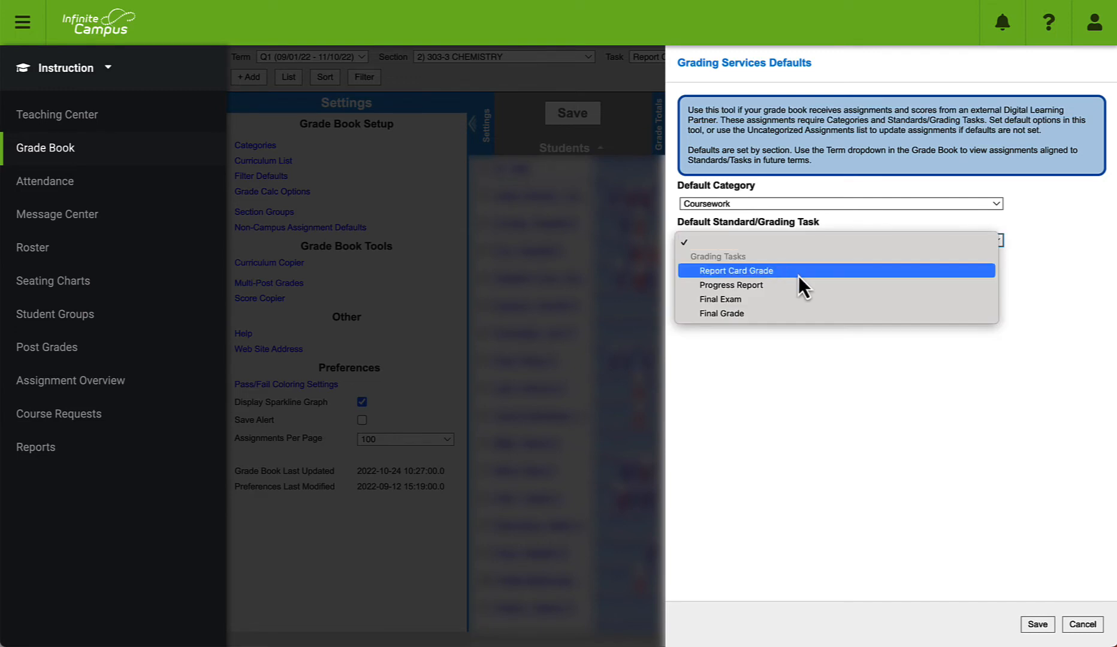
pyautogui.click(737, 270)
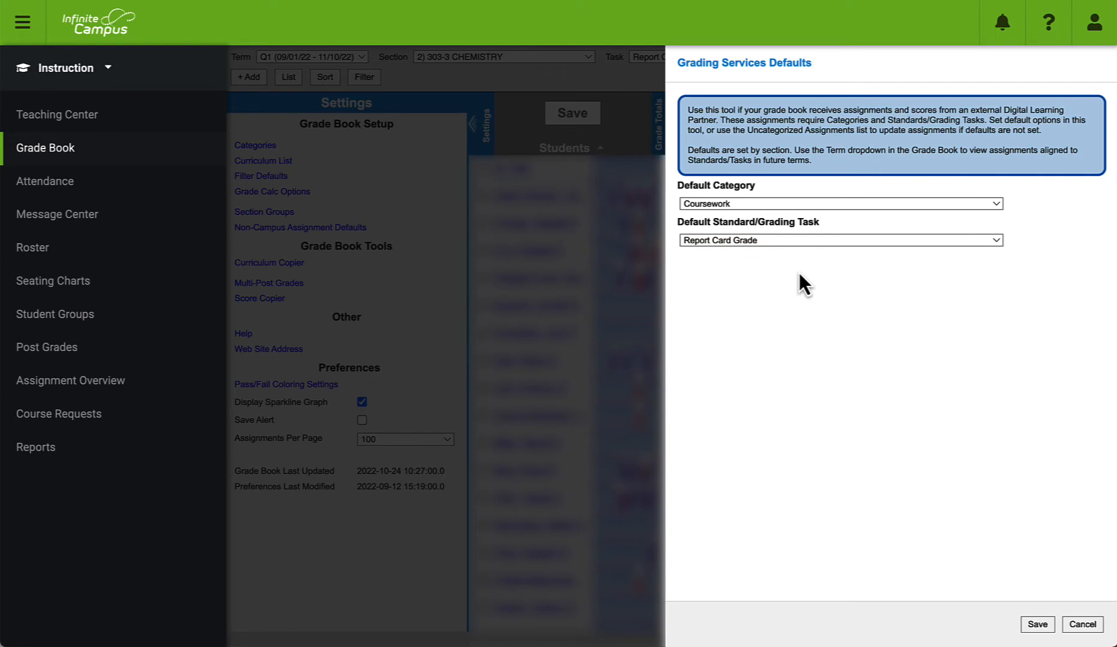
pyautogui.moveTo(1039, 625)
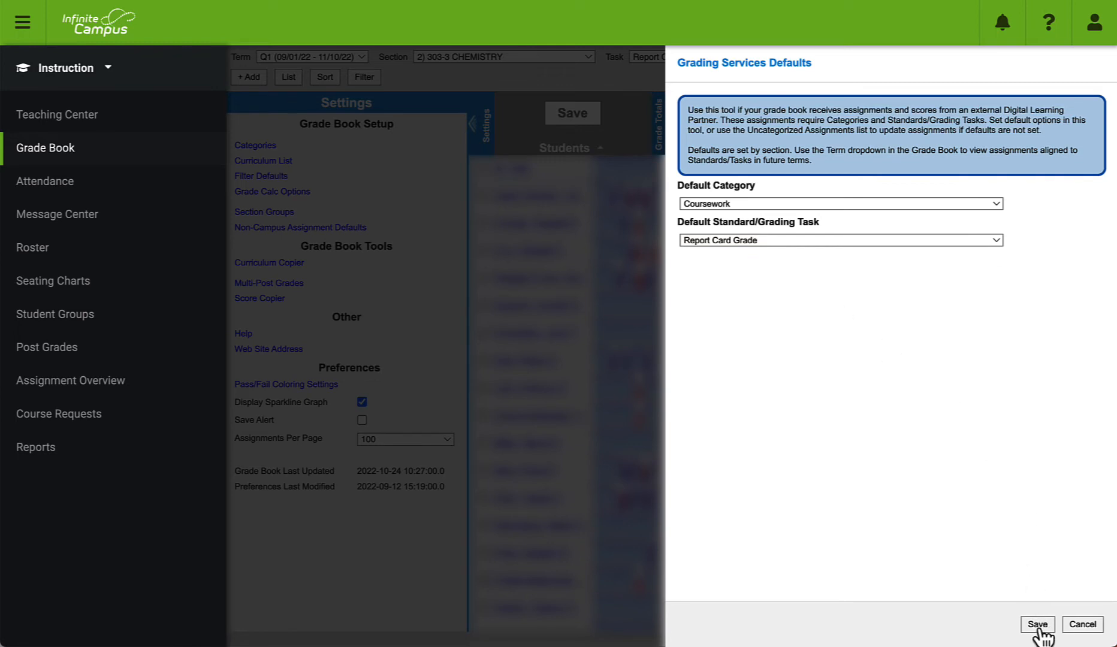
pyautogui.click(1035, 625)
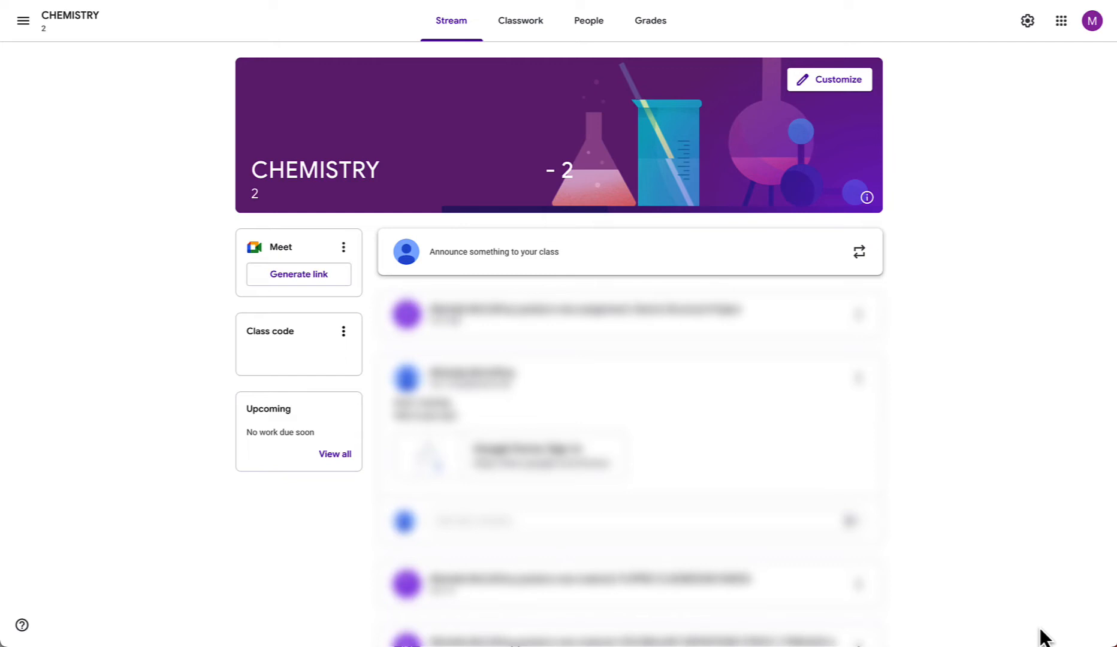
pyautogui.moveTo(1024, 52)
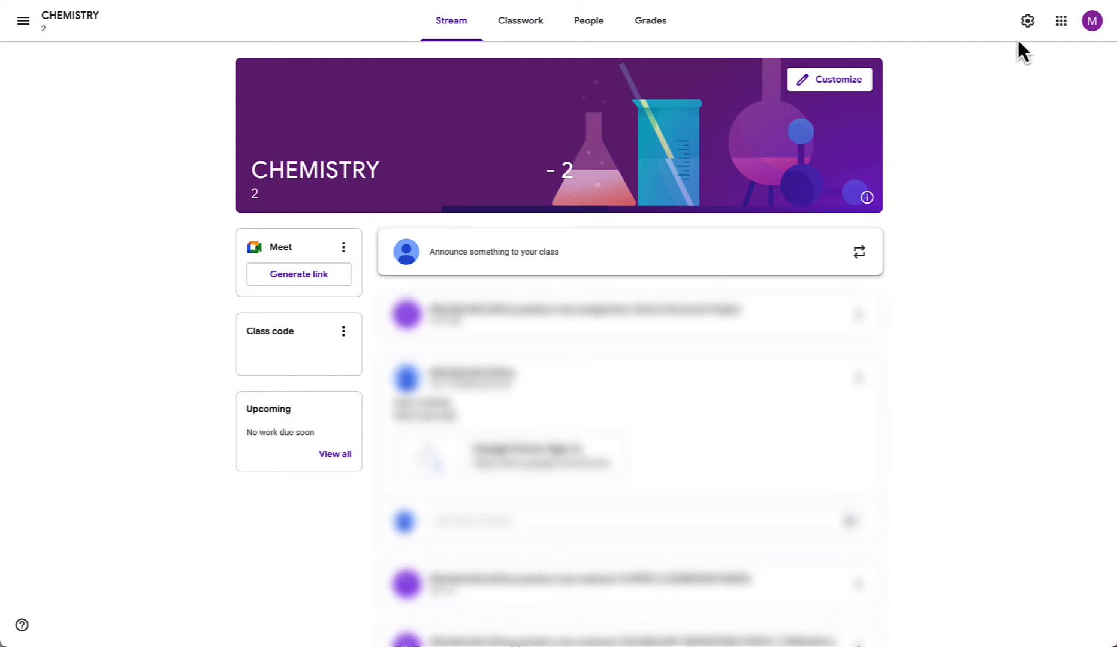
# Show the CHEMISTRY class settings scrolled to the General section's SIS link option
pyautogui.click(1027, 21)
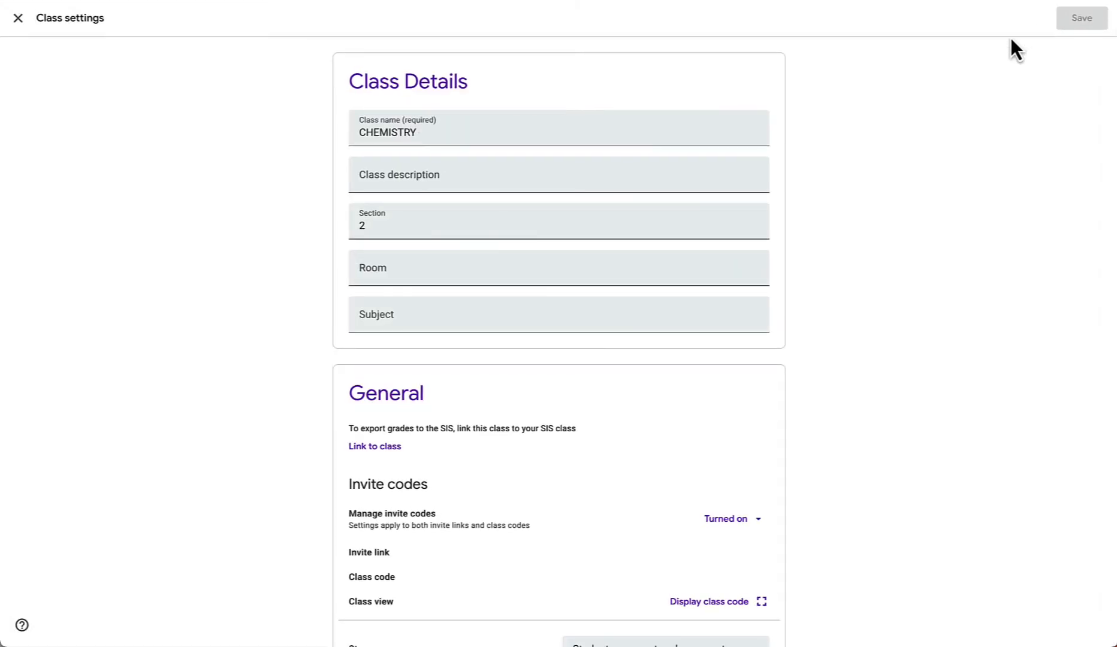
pyautogui.scroll(-3)
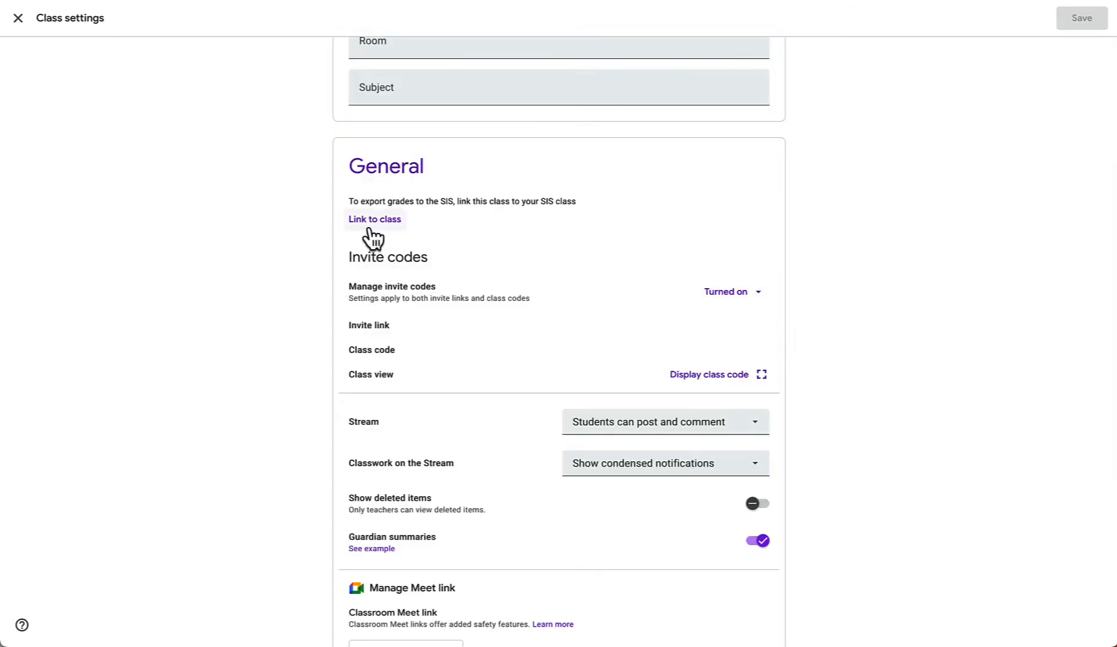
pyautogui.moveTo(380, 240)
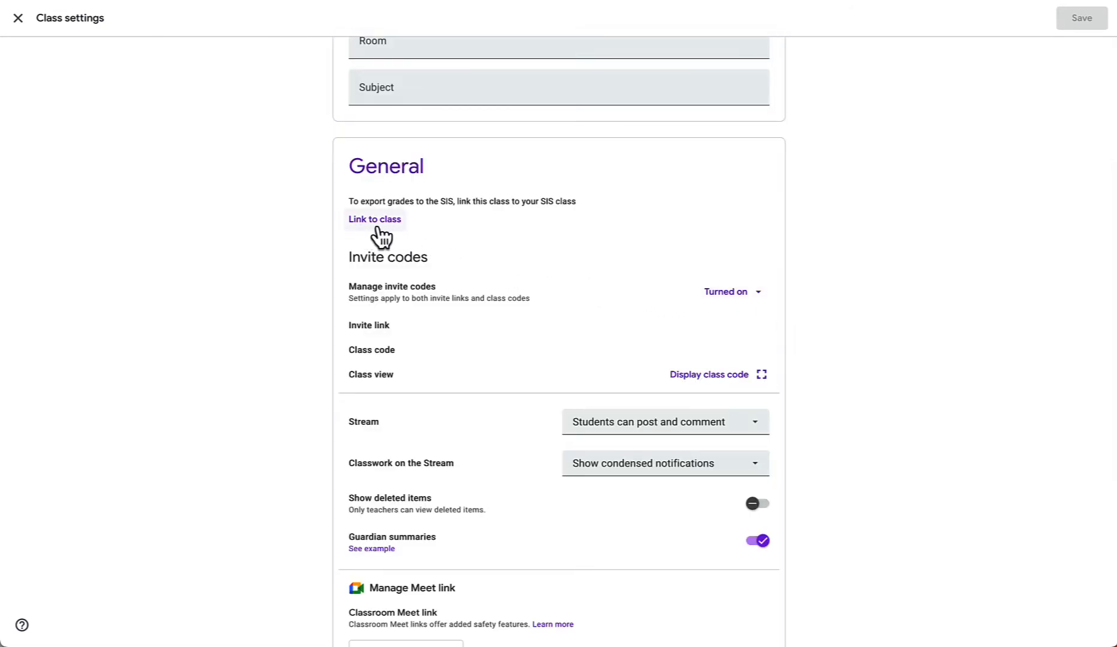
# Link the class to the 303 3 CHEMISTRY SIS class and confirm the link
pyautogui.click(375, 219)
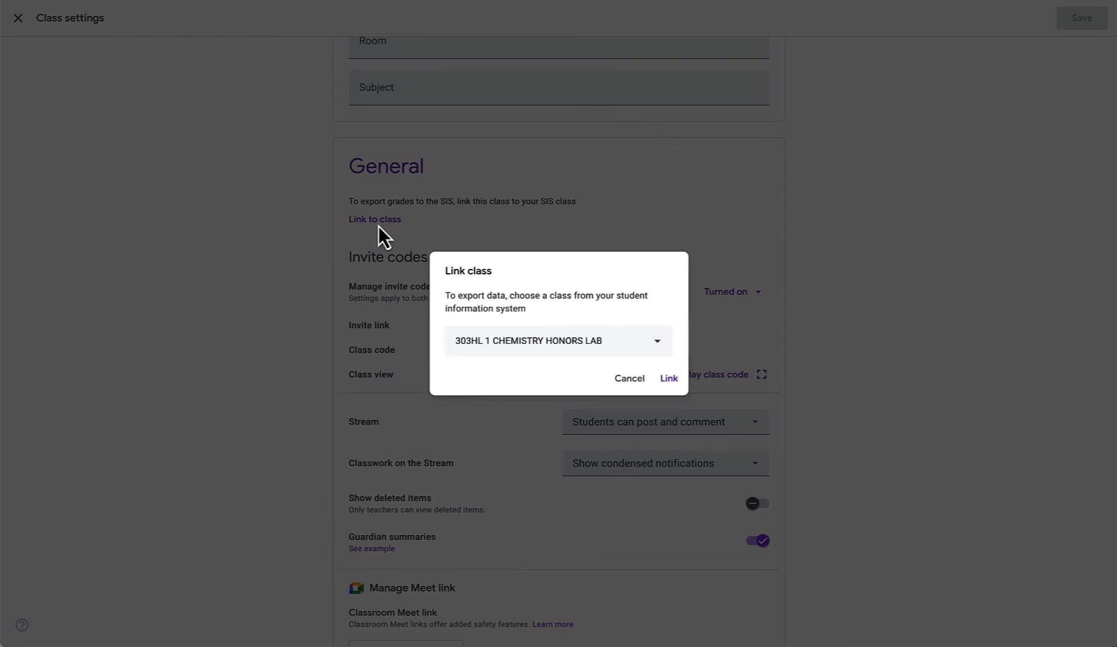
pyautogui.moveTo(573, 316)
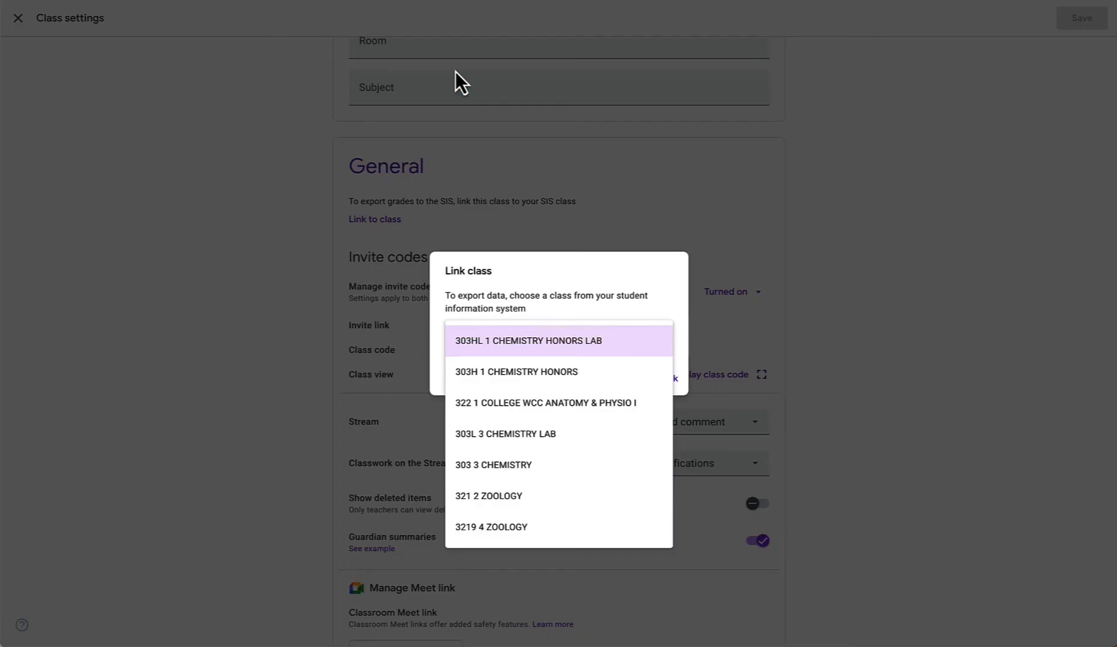
pyautogui.moveTo(555, 355)
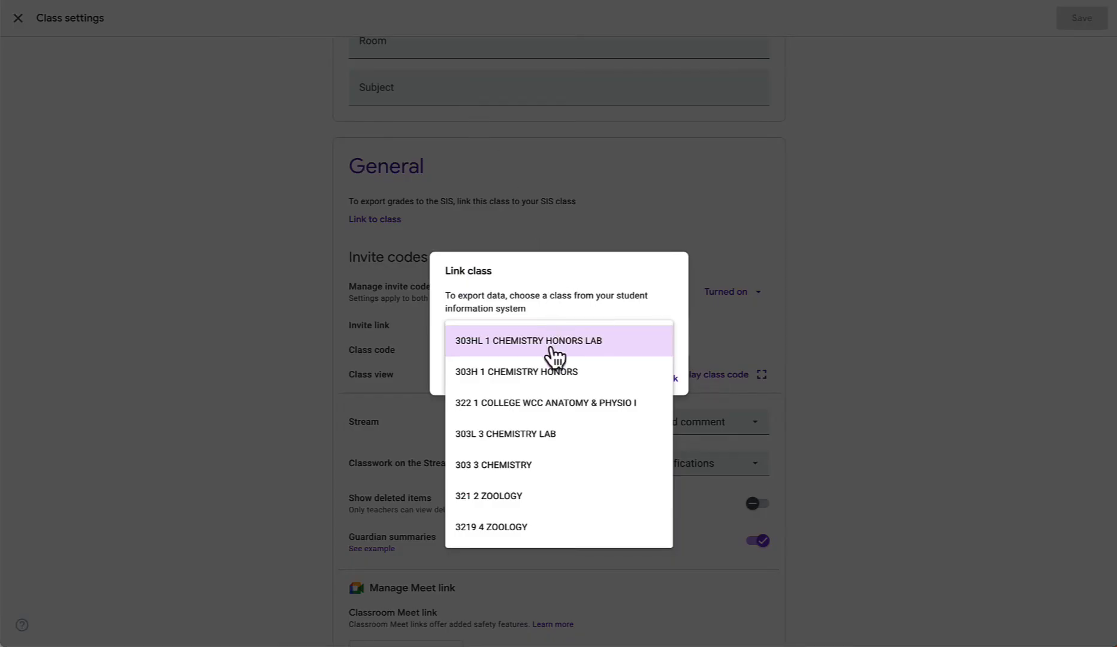
pyautogui.moveTo(492, 465)
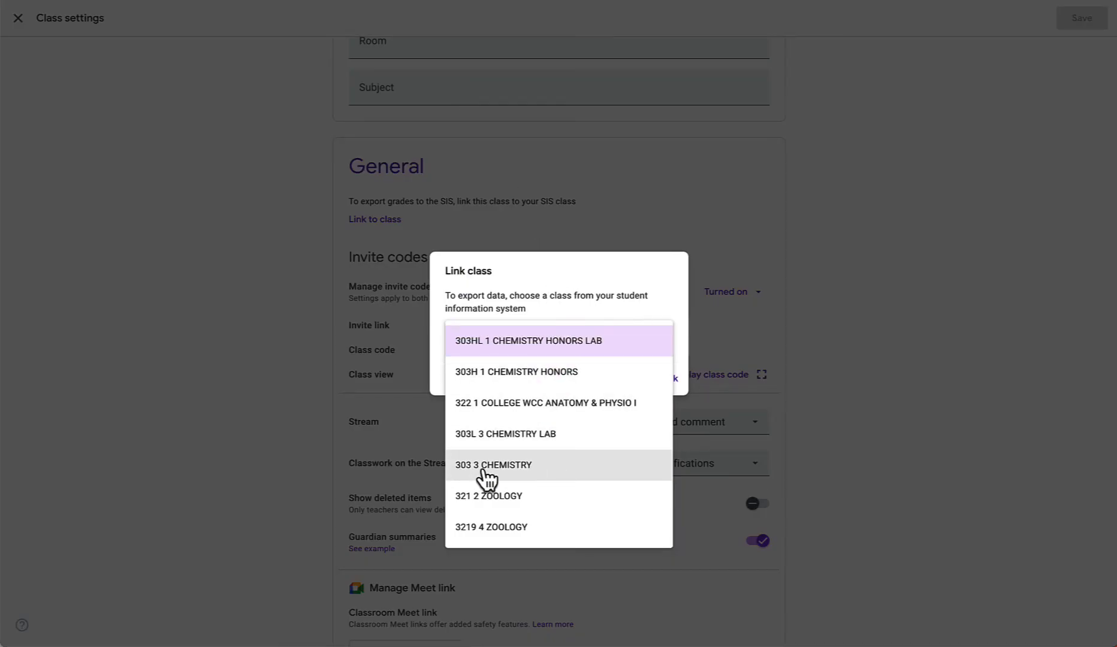
pyautogui.moveTo(560, 479)
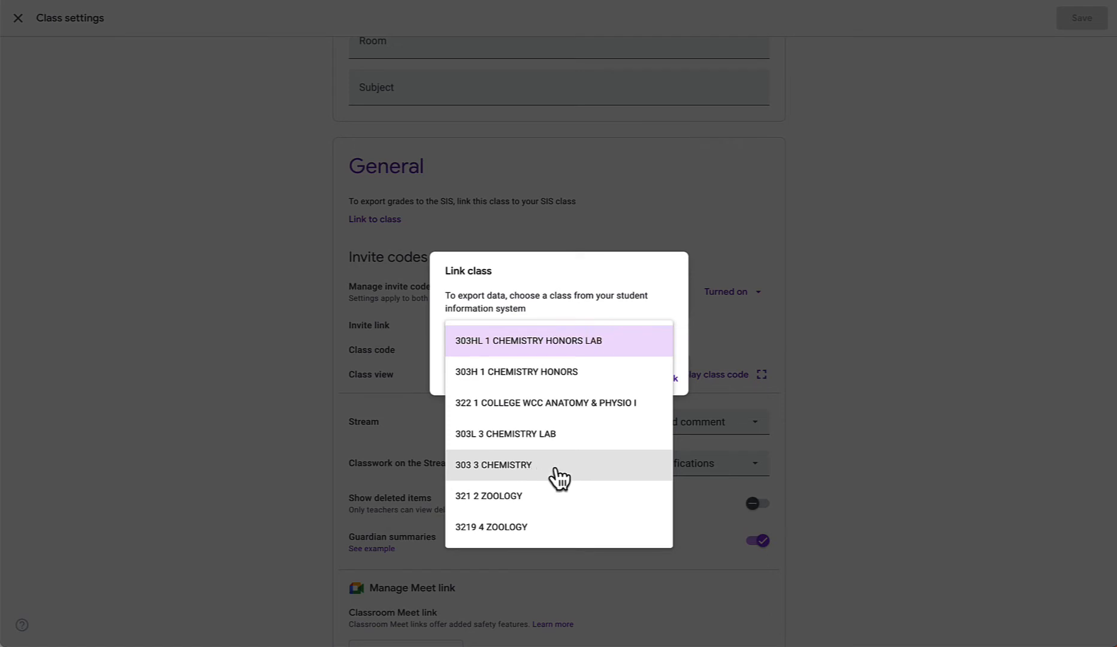
pyautogui.click(492, 465)
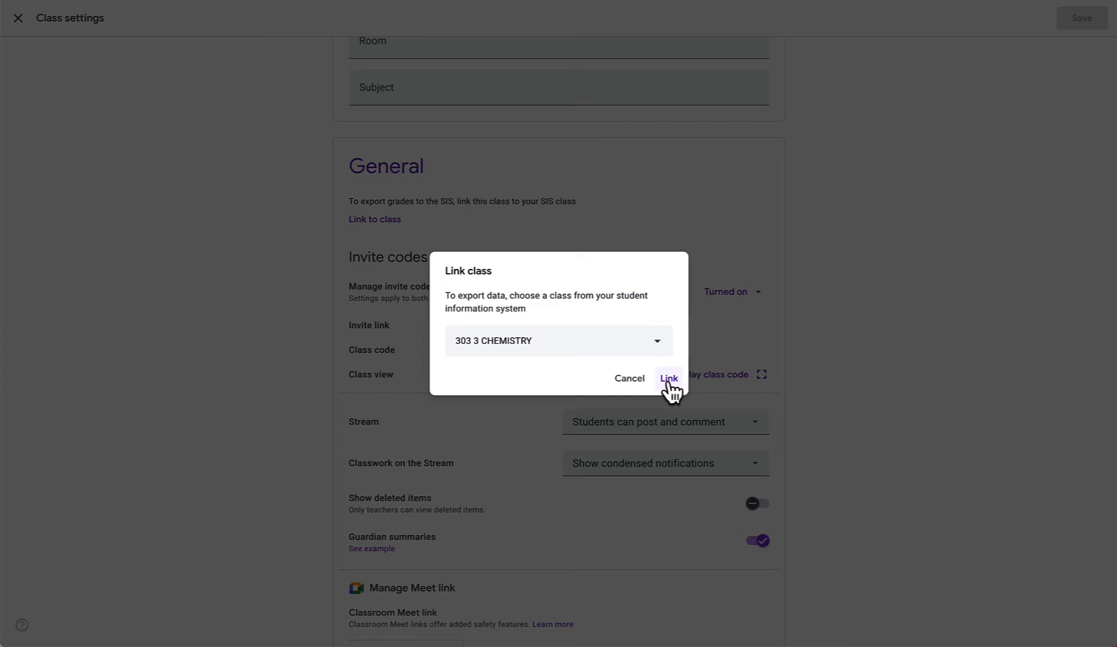
pyautogui.click(667, 379)
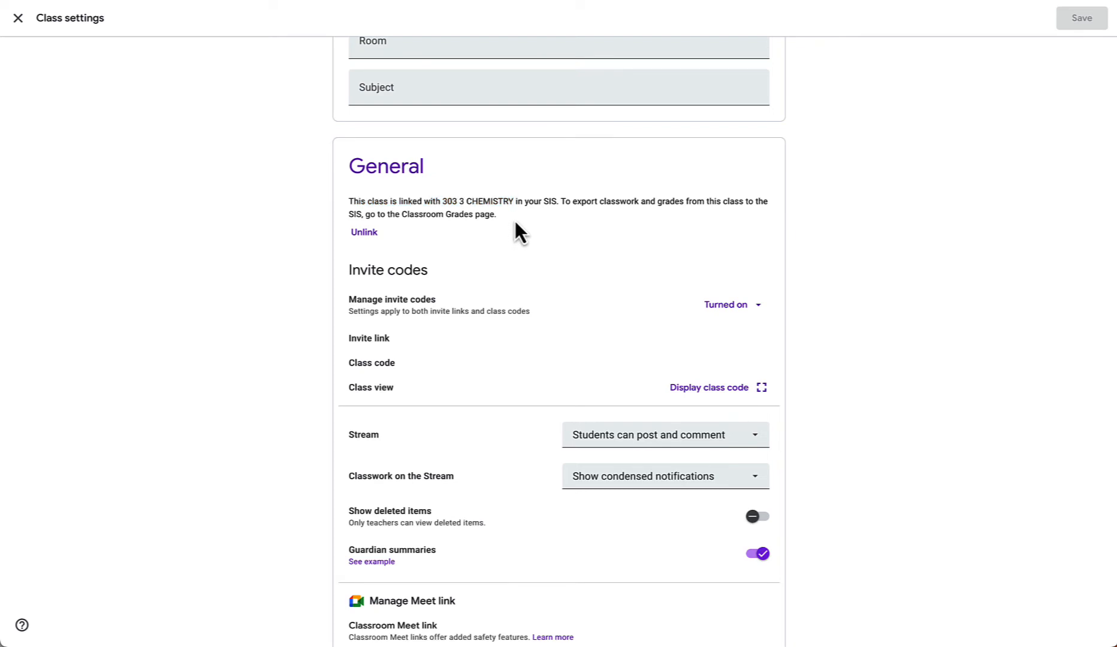
pyautogui.moveTo(354, 209)
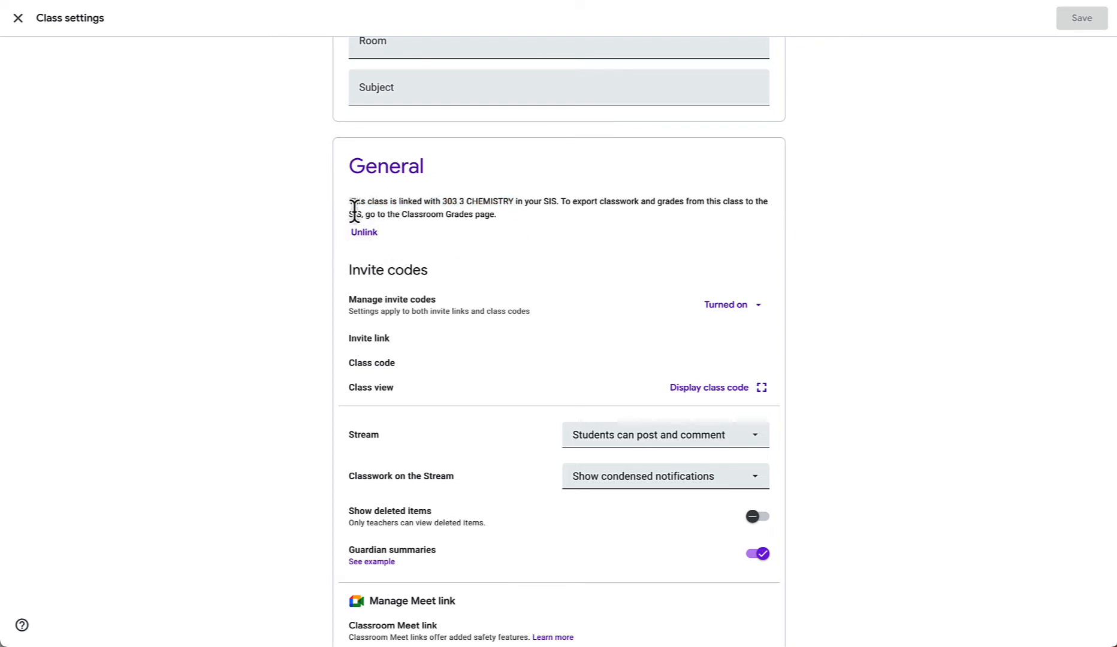
pyautogui.moveTo(364, 232)
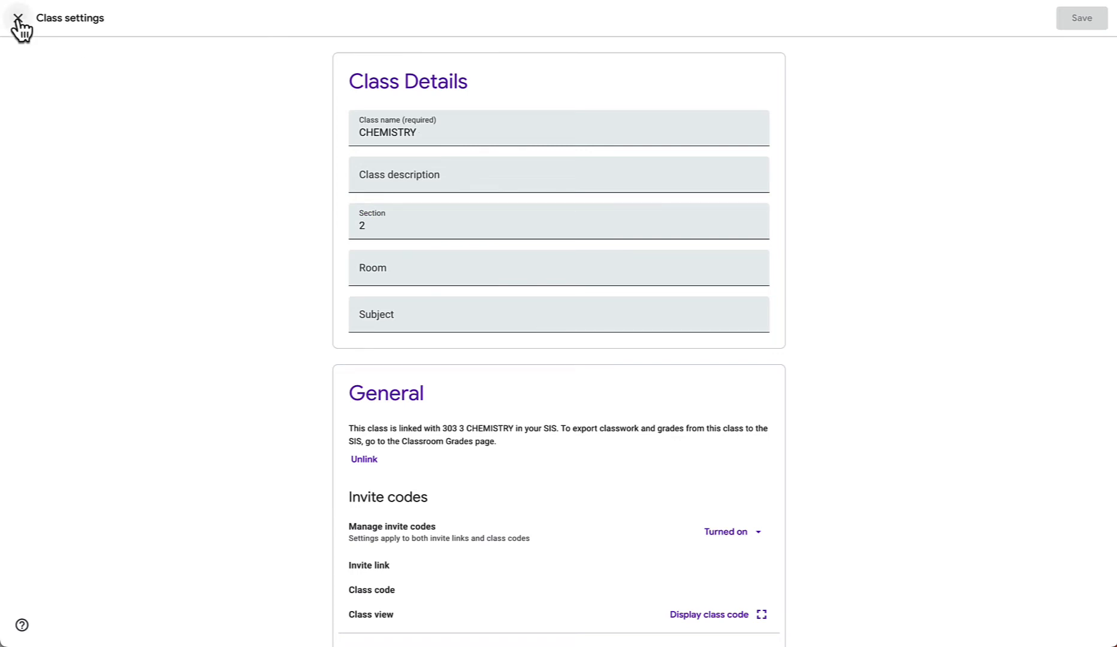
# Close class settings and show the Chemistry class Grades table
pyautogui.click(18, 18)
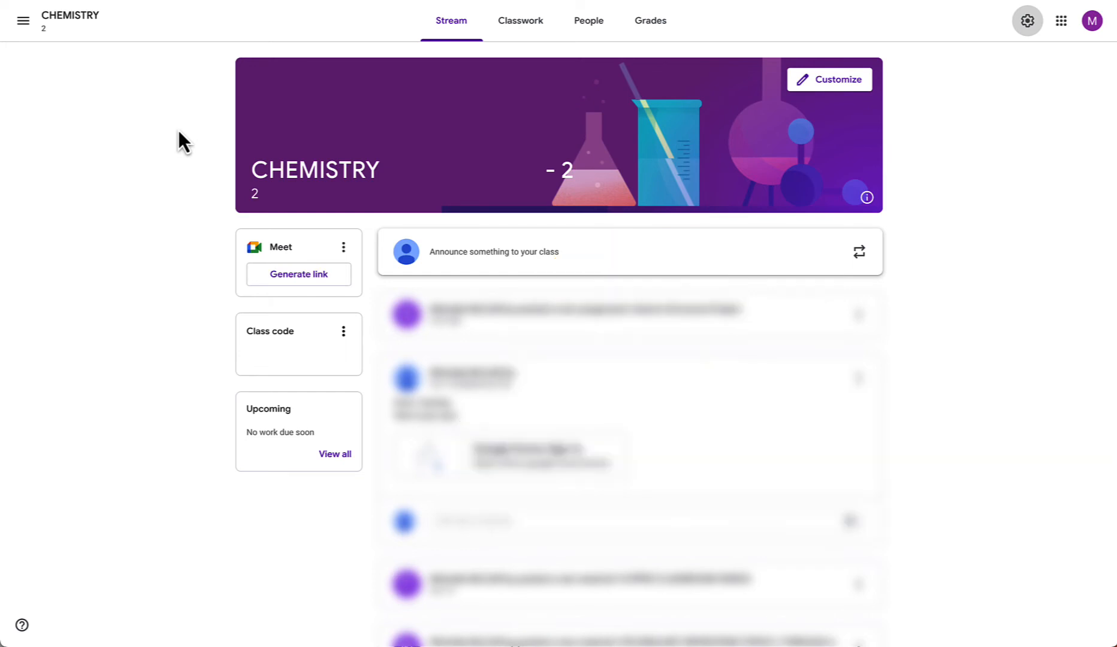
pyautogui.moveTo(649, 21)
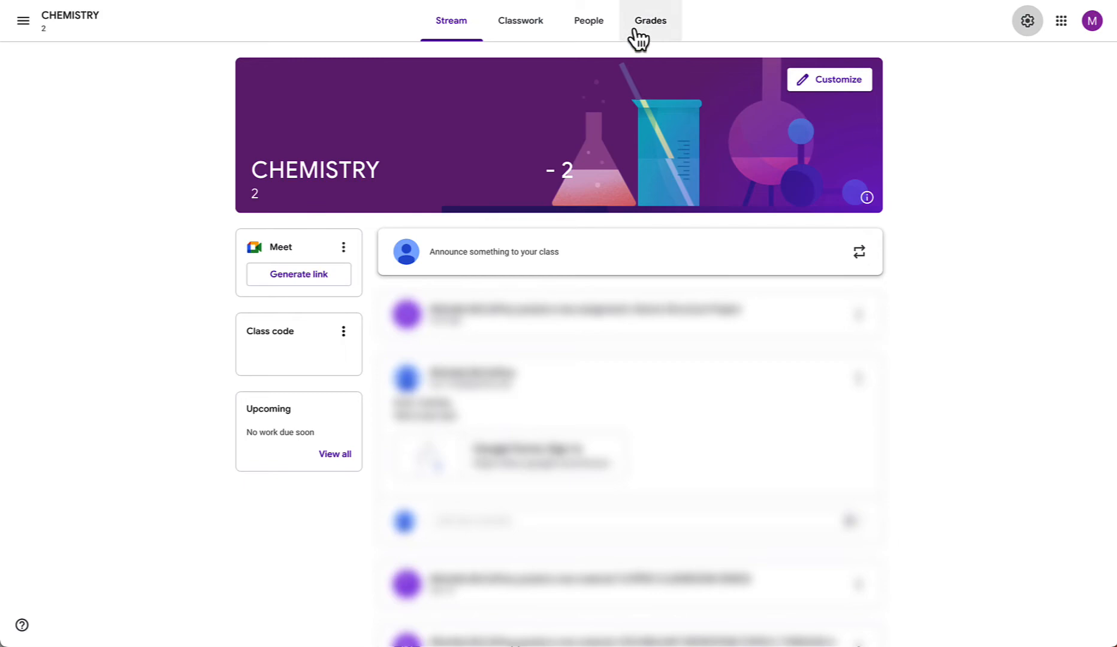
pyautogui.click(649, 21)
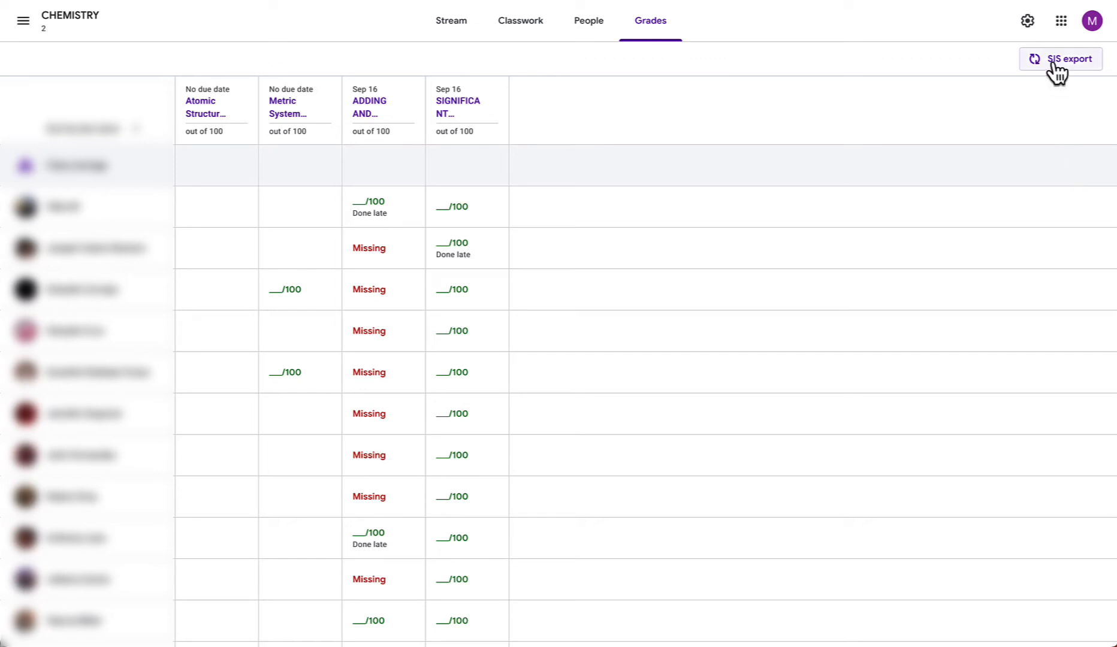
# Start the SIS export and reselect All so the four pending assignments are checked
pyautogui.click(1061, 59)
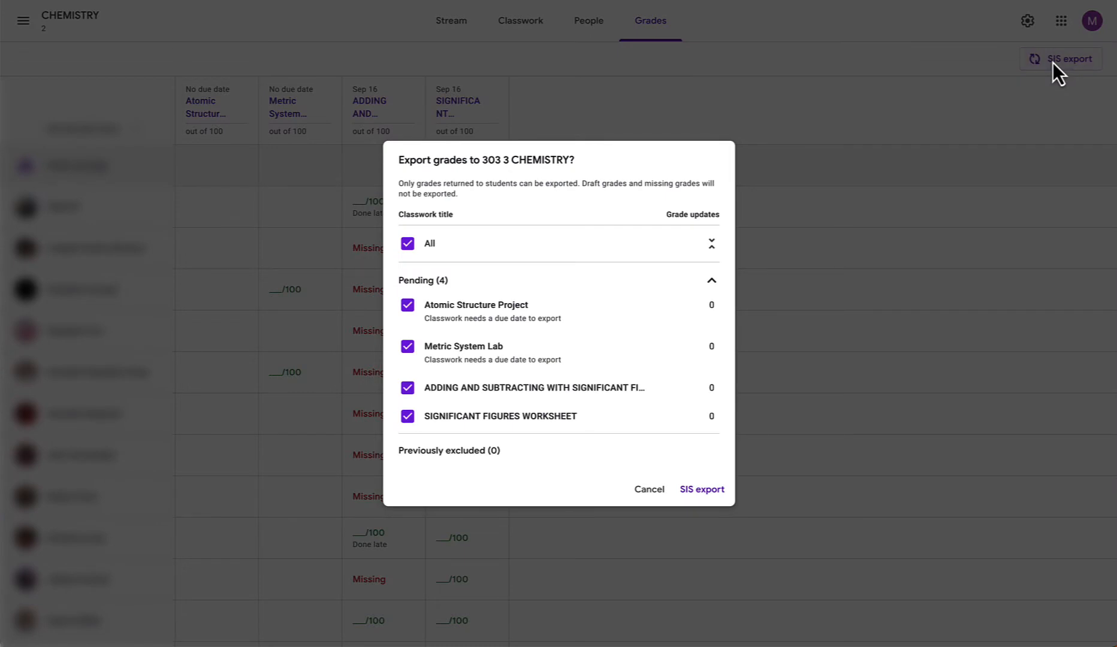
pyautogui.moveTo(598, 398)
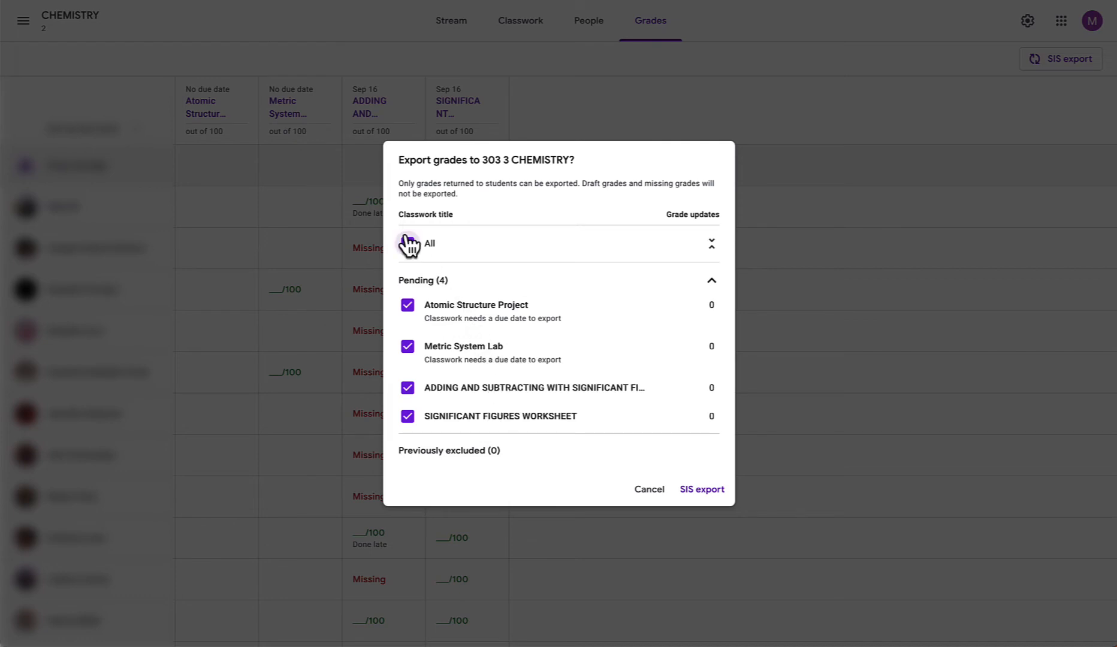
pyautogui.click(407, 243)
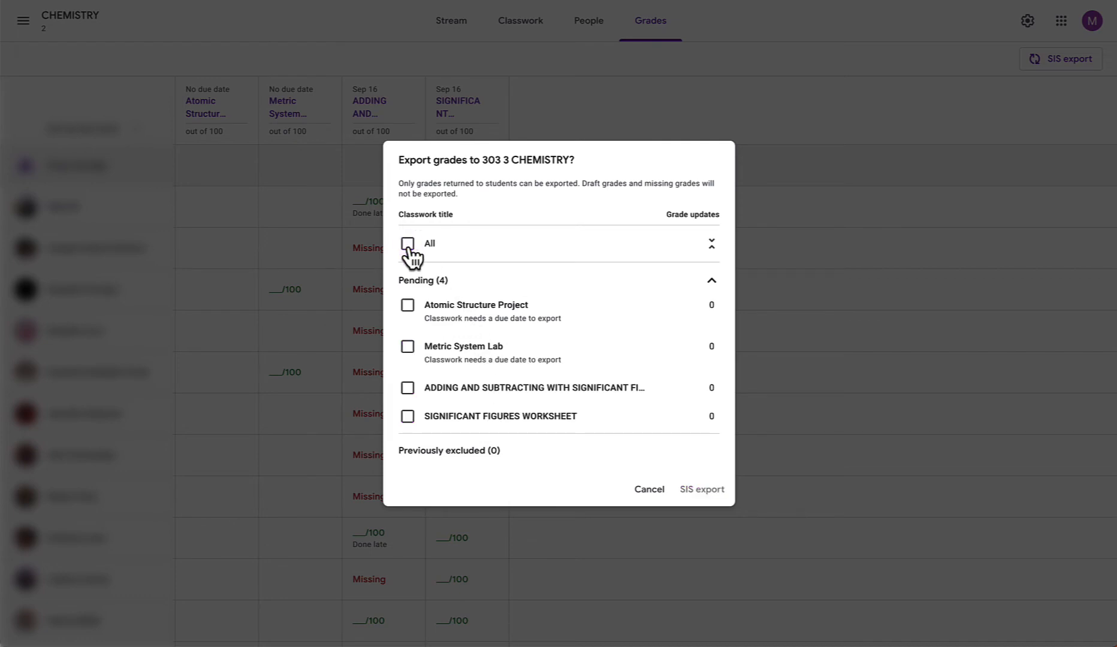
pyautogui.click(408, 244)
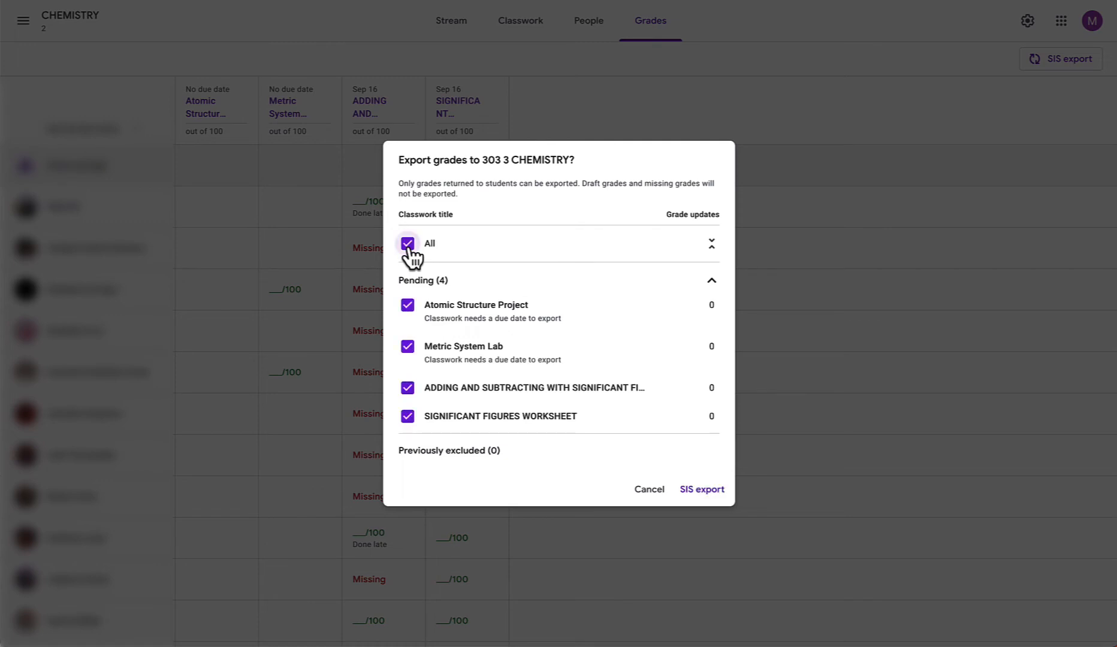
pyautogui.moveTo(422, 316)
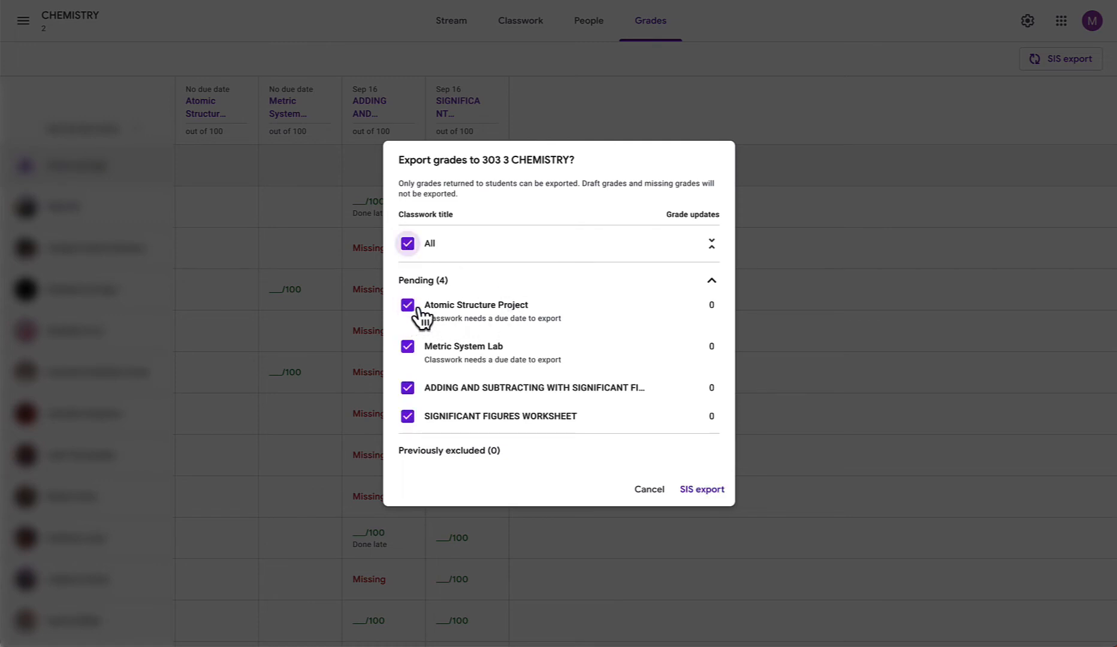
pyautogui.moveTo(714, 325)
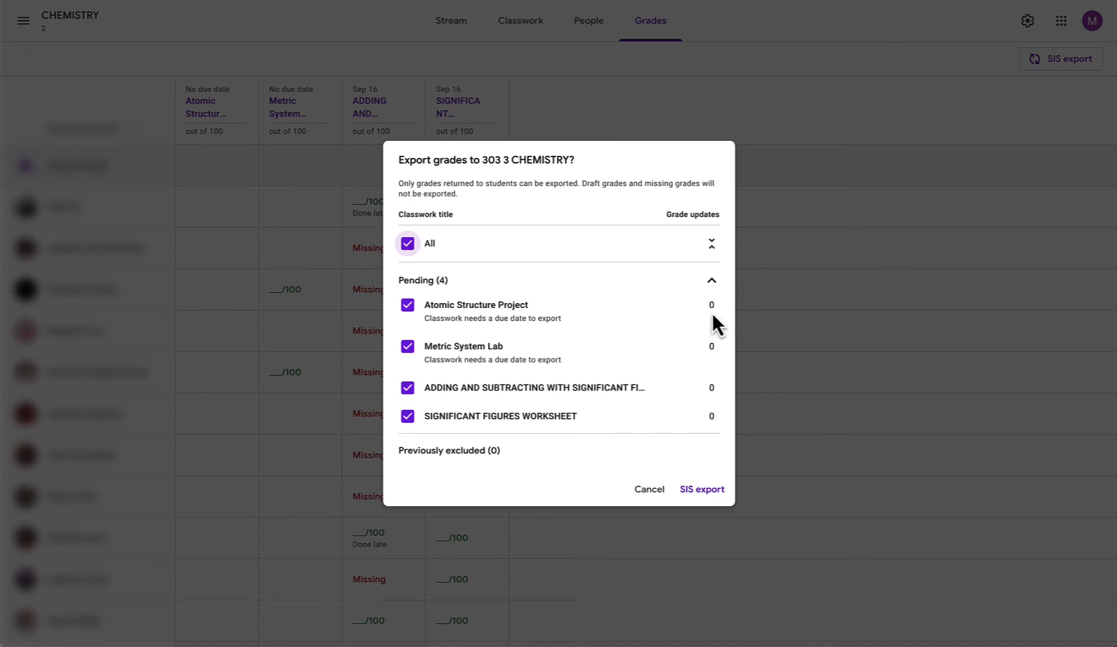
pyautogui.moveTo(719, 399)
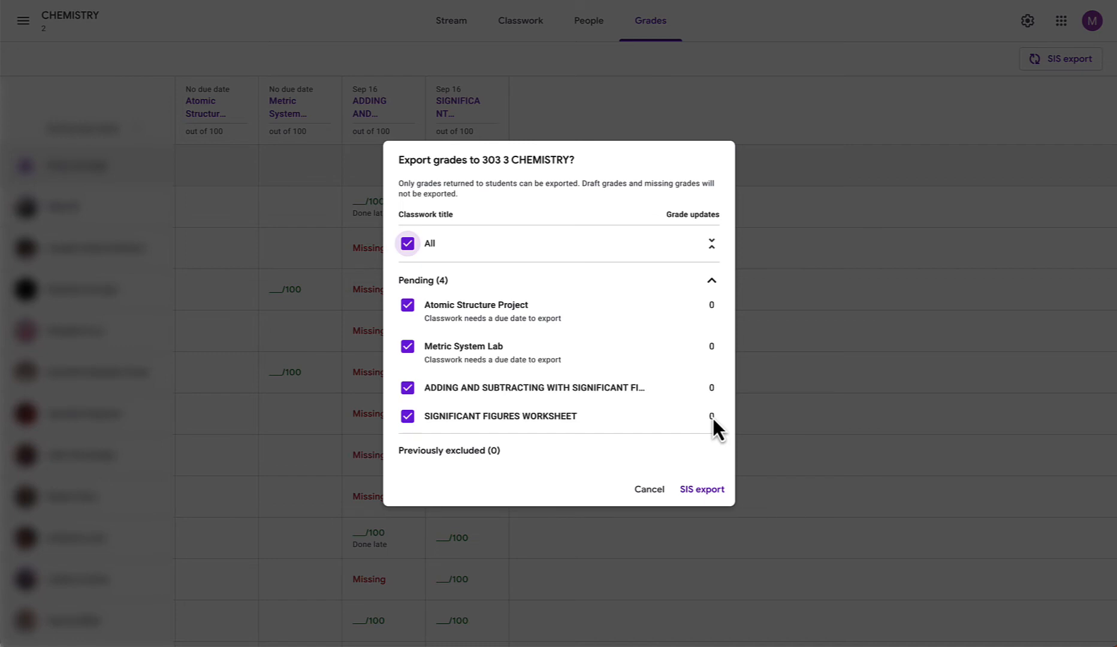
pyautogui.moveTo(701, 515)
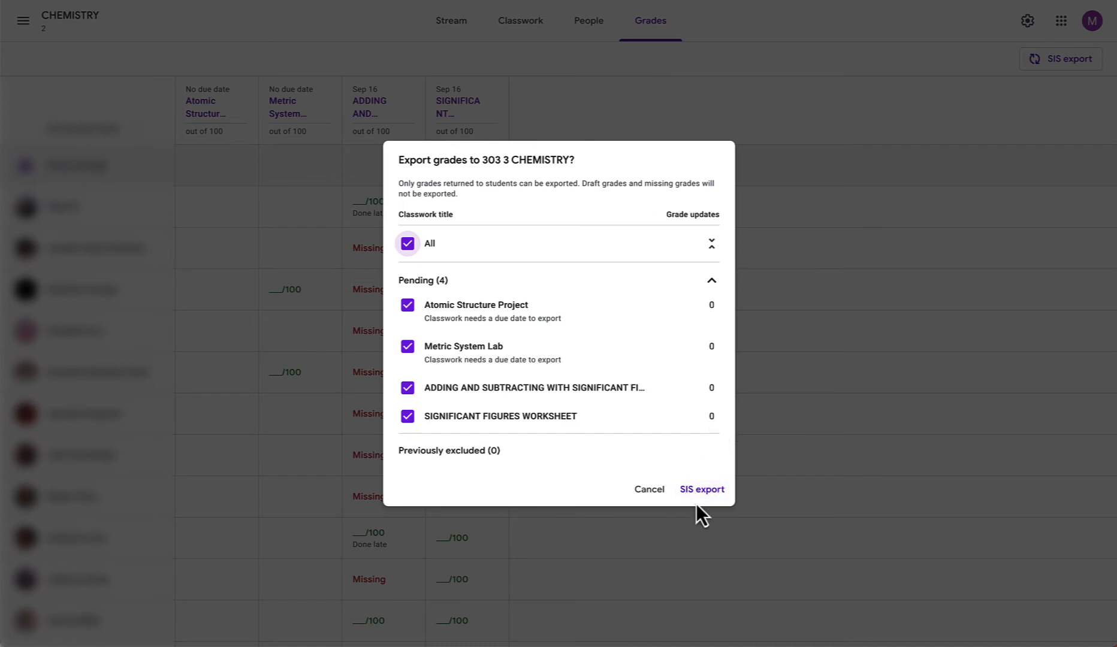
pyautogui.moveTo(686, 448)
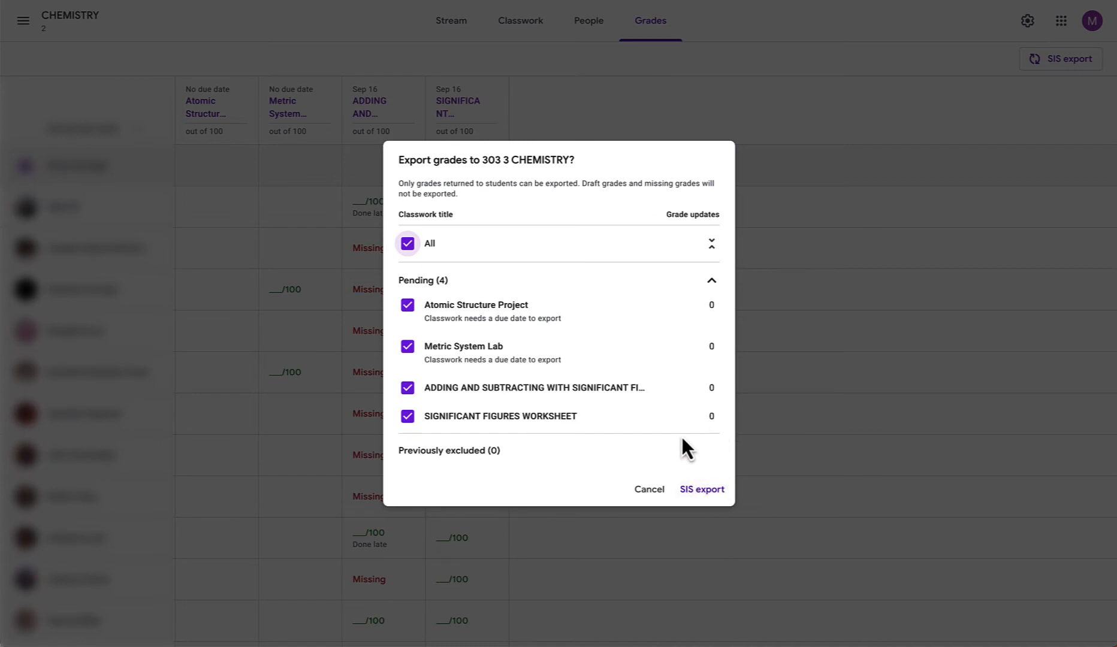
pyautogui.moveTo(643, 395)
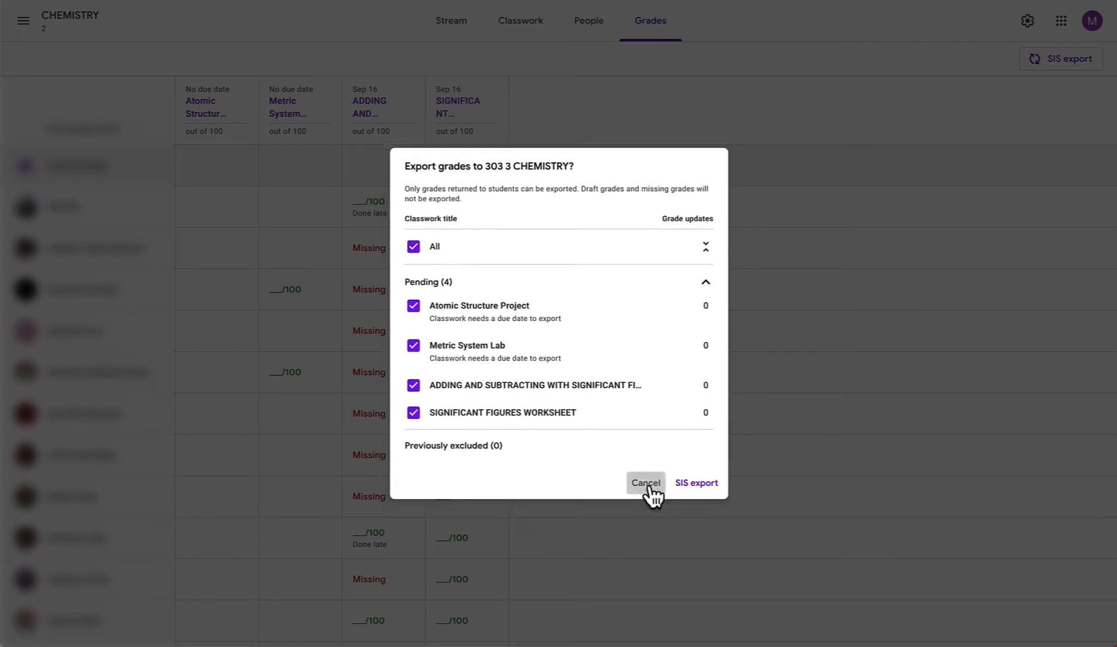
# Cancel the SIS export dialog and return to the grades table
pyautogui.click(644, 484)
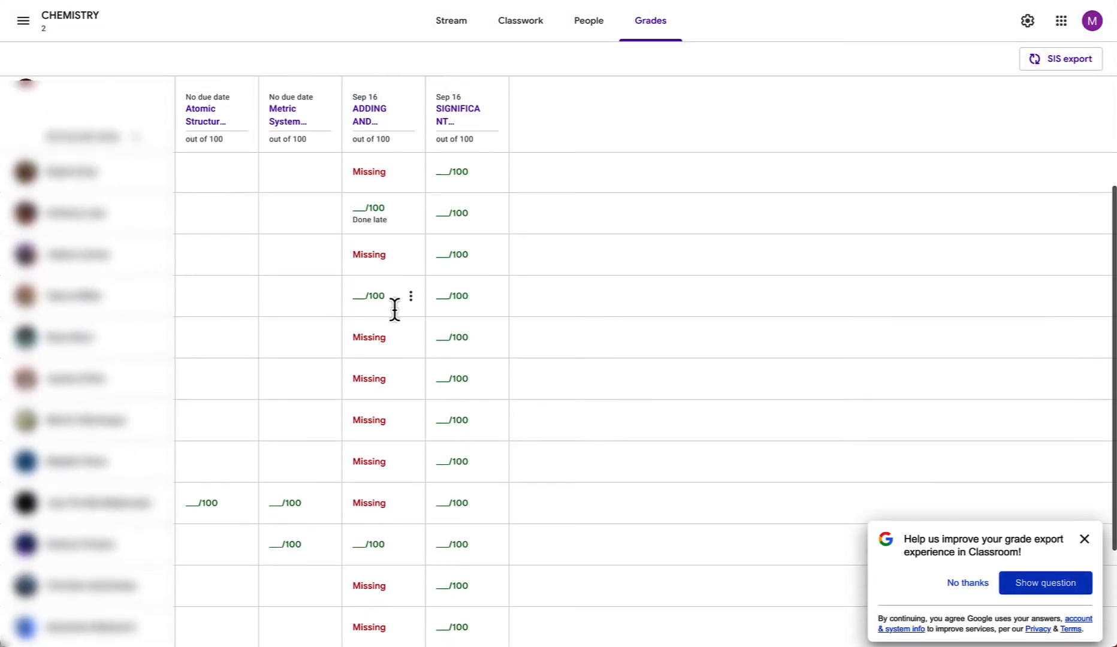
pyautogui.scroll(3)
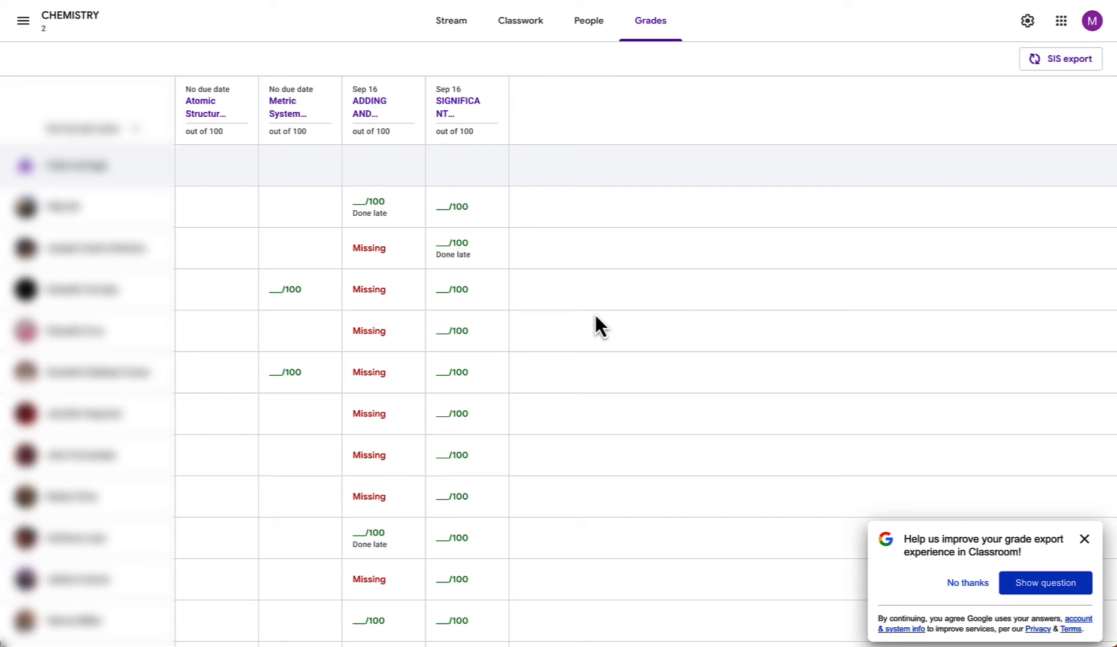
# Run the SIS export with All assignments checked, sending grades to 303-3 Chemistry
pyautogui.click(1060, 59)
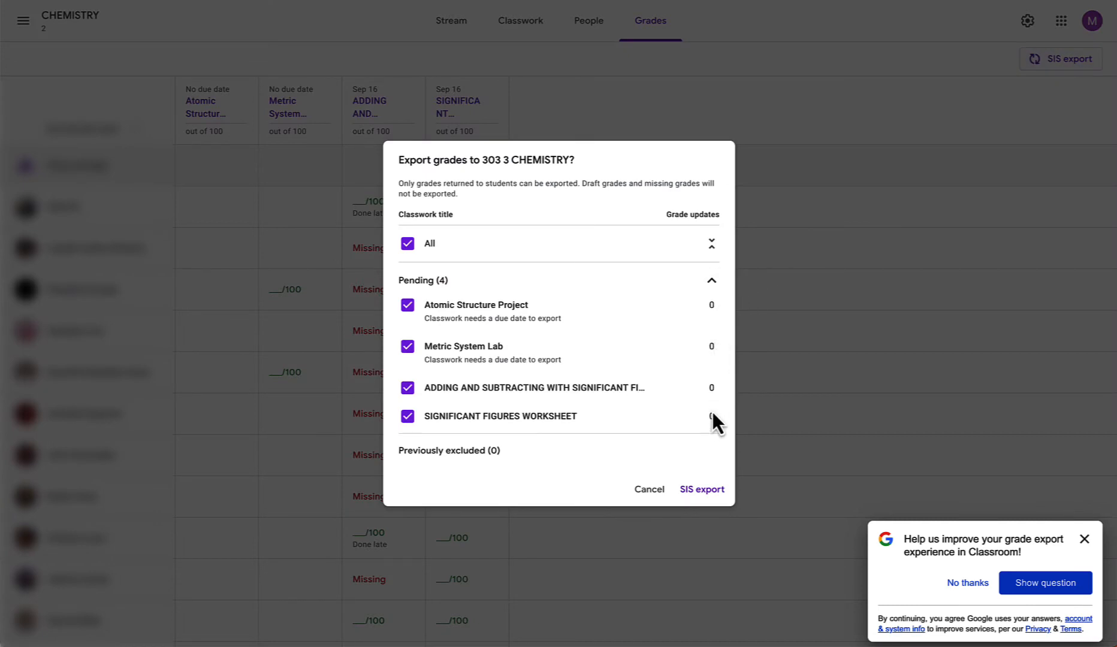
pyautogui.moveTo(720, 431)
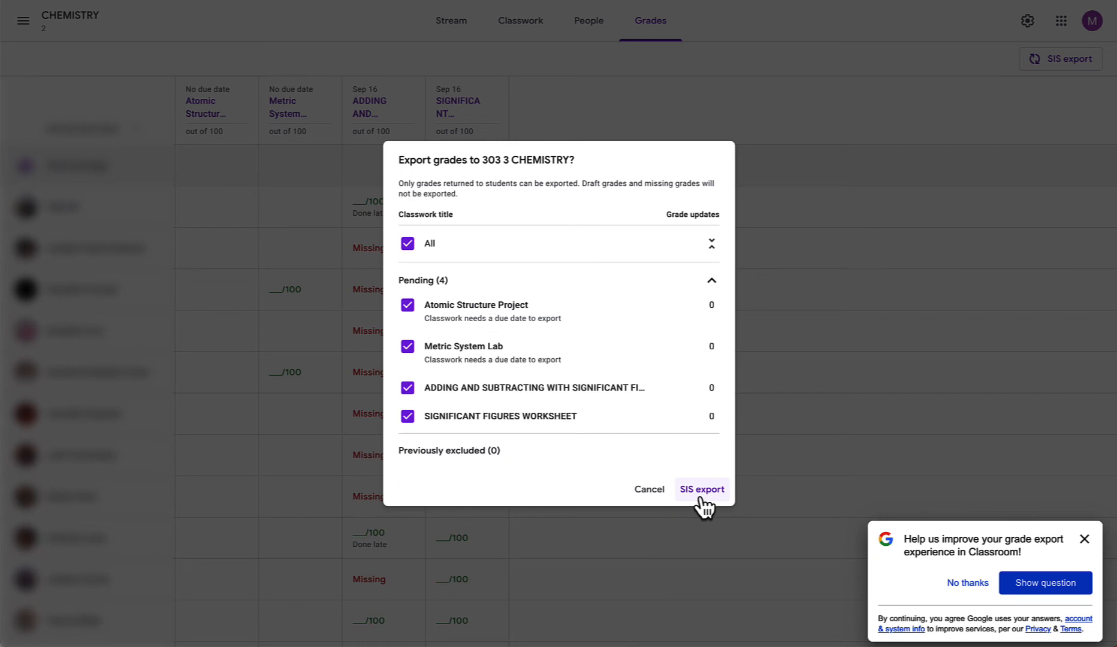
pyautogui.click(701, 491)
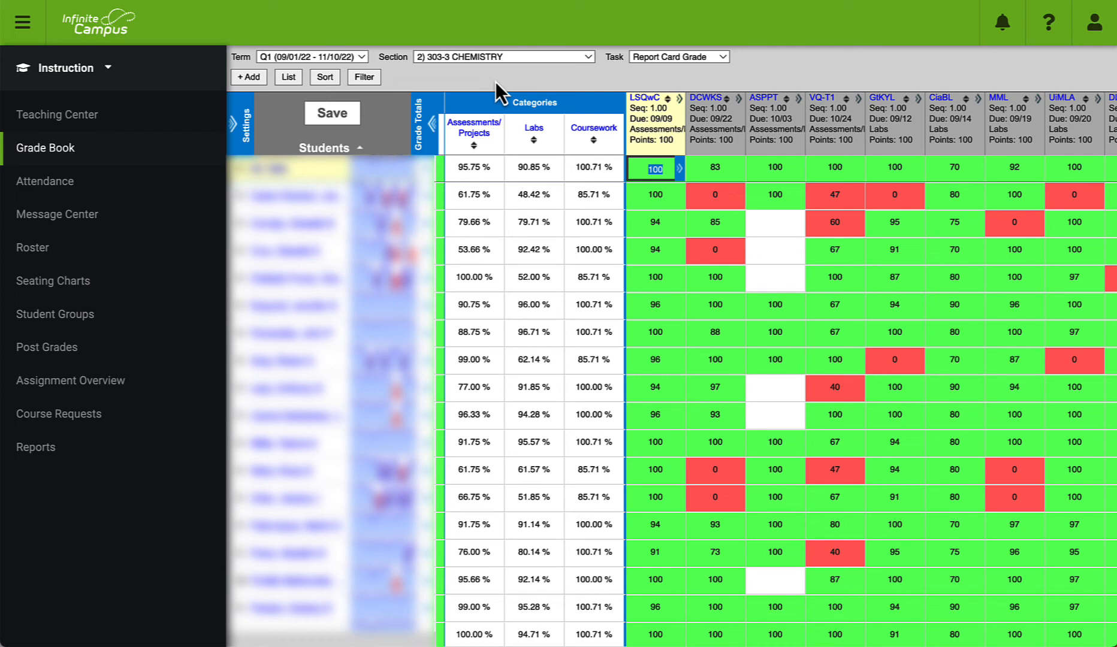
pyautogui.moveTo(648, 100)
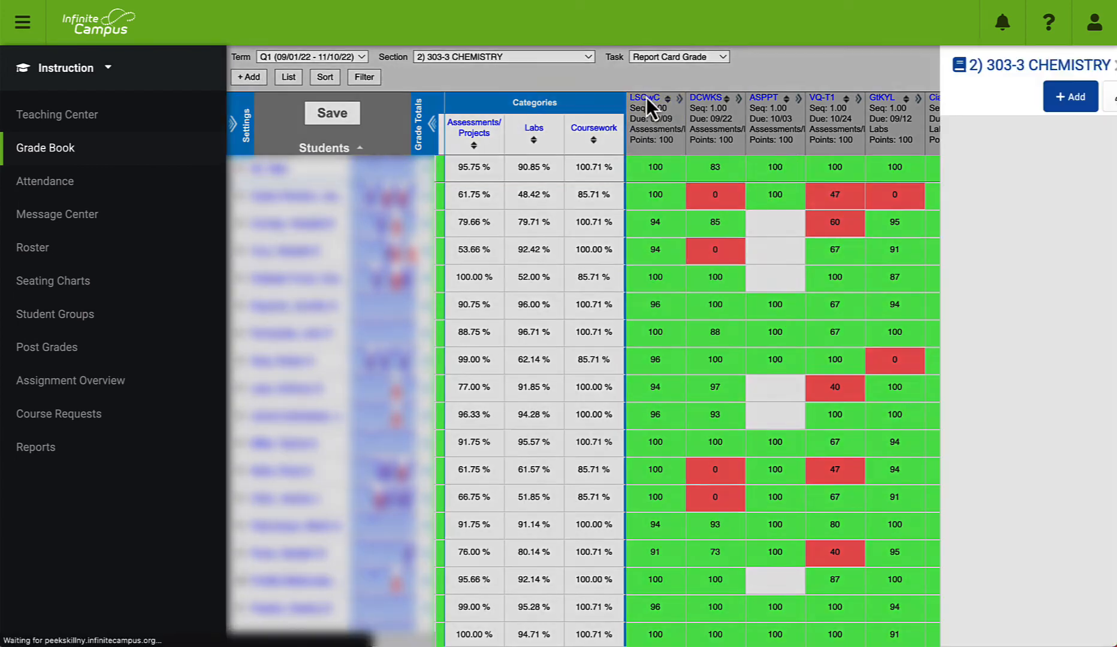
# Edit the Lab Safety Quiz with Cartoon in Infinite Campus, keep category Assessments/Projects, and save
pyautogui.click(644, 99)
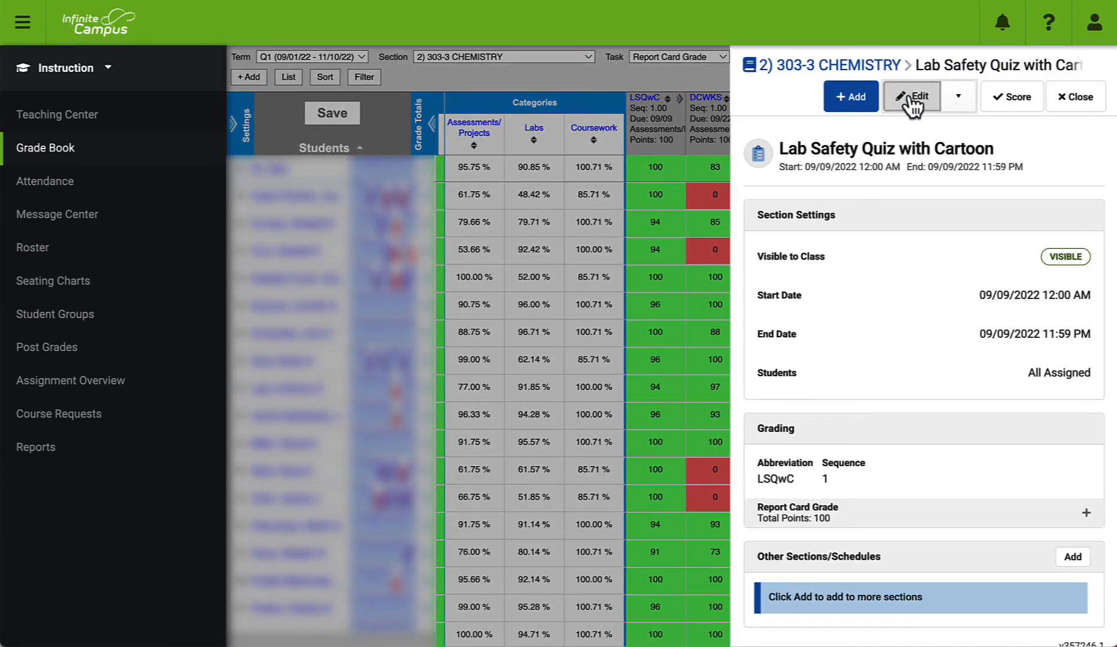
pyautogui.click(912, 96)
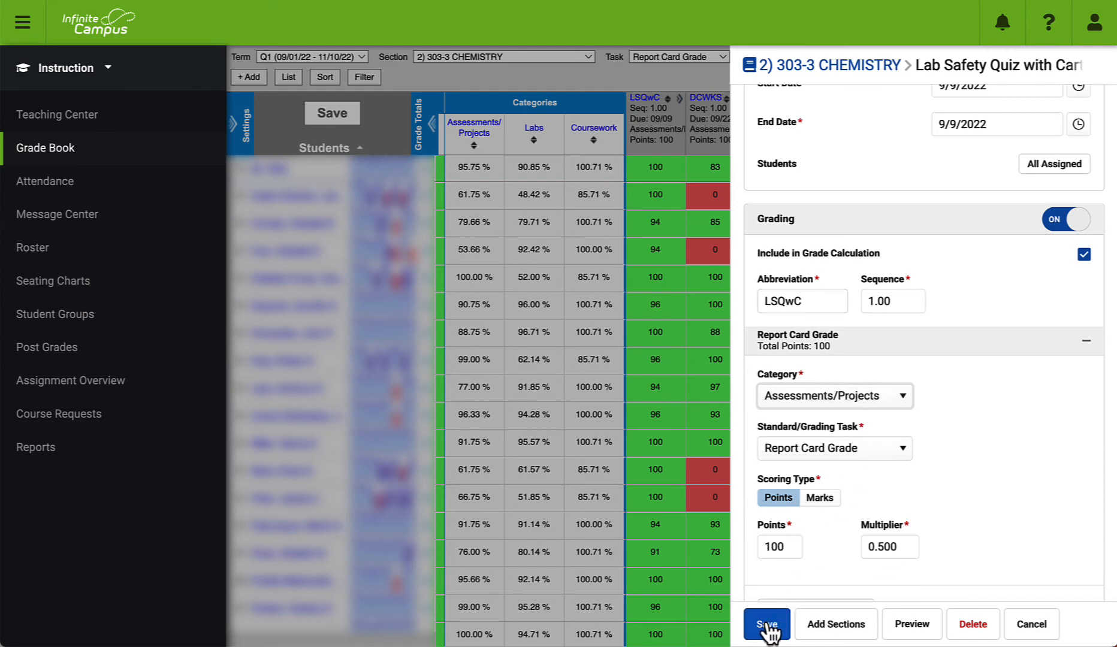
pyautogui.click(765, 623)
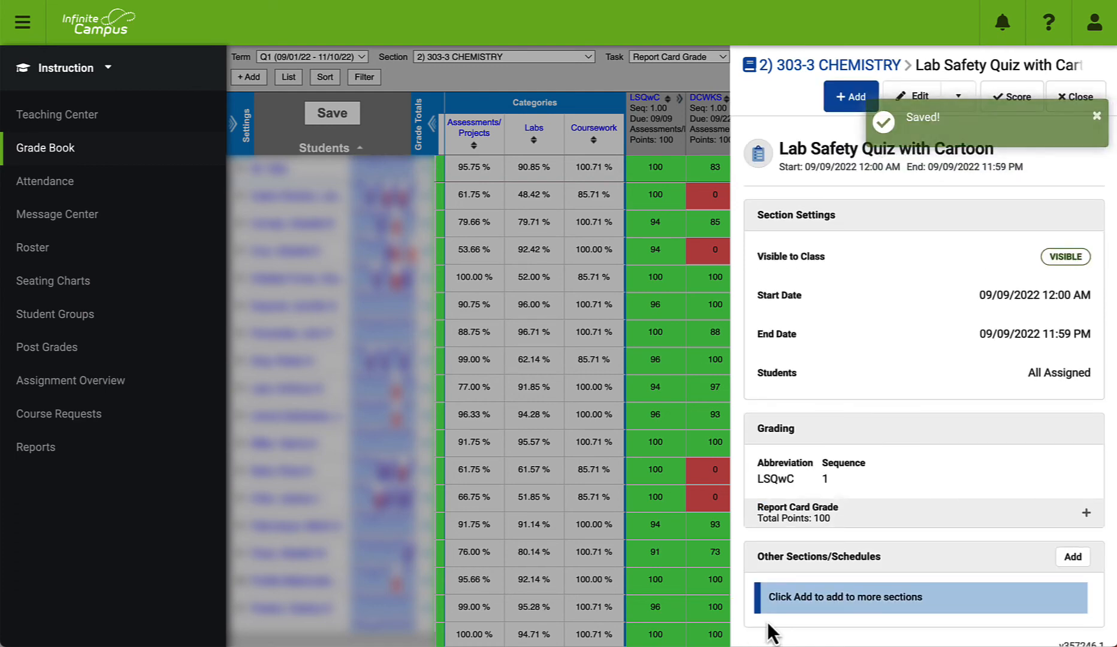
pyautogui.click(1080, 96)
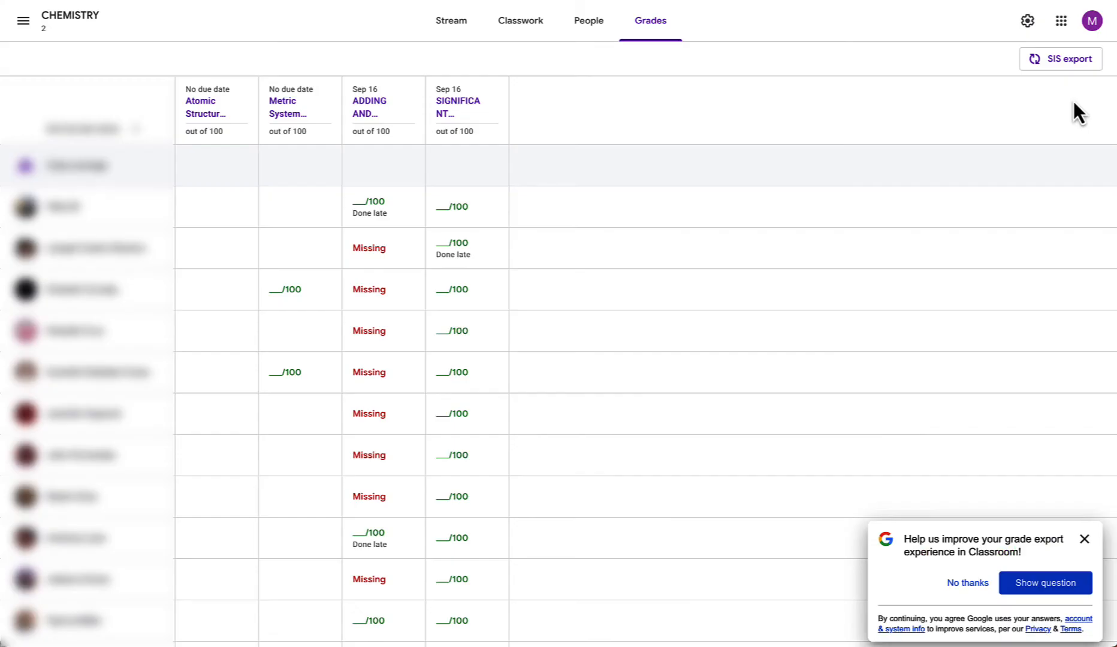
pyautogui.moveTo(1061, 59)
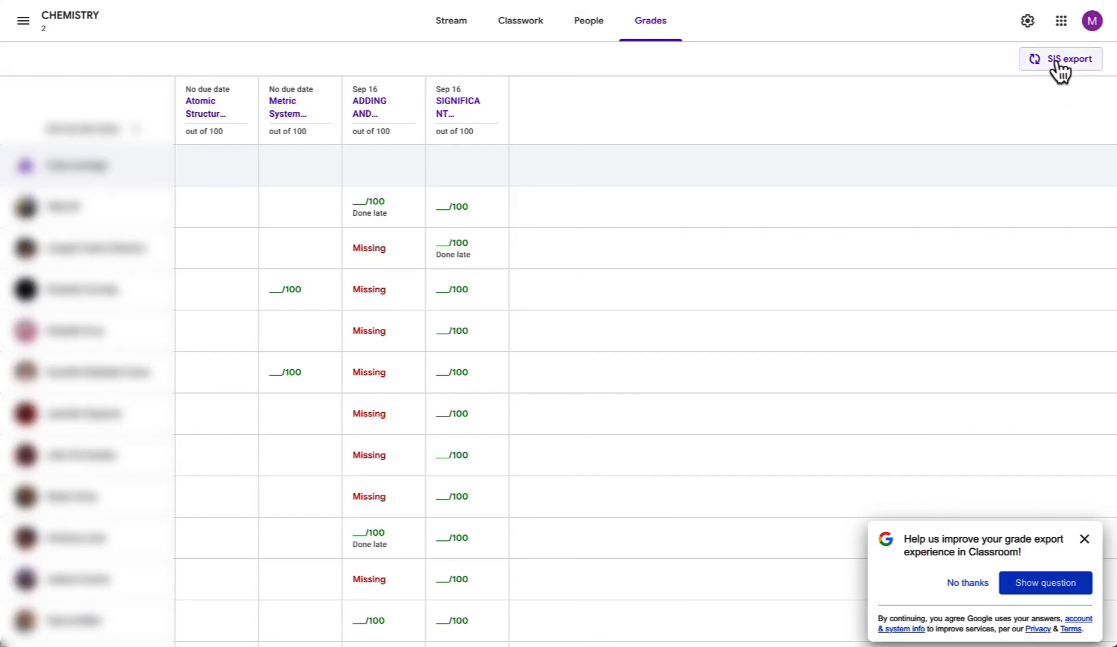
# Run SIS export with only Atomic Structure Project selected, sending its grades to 303 3 CHEMISTRY
pyautogui.click(1060, 58)
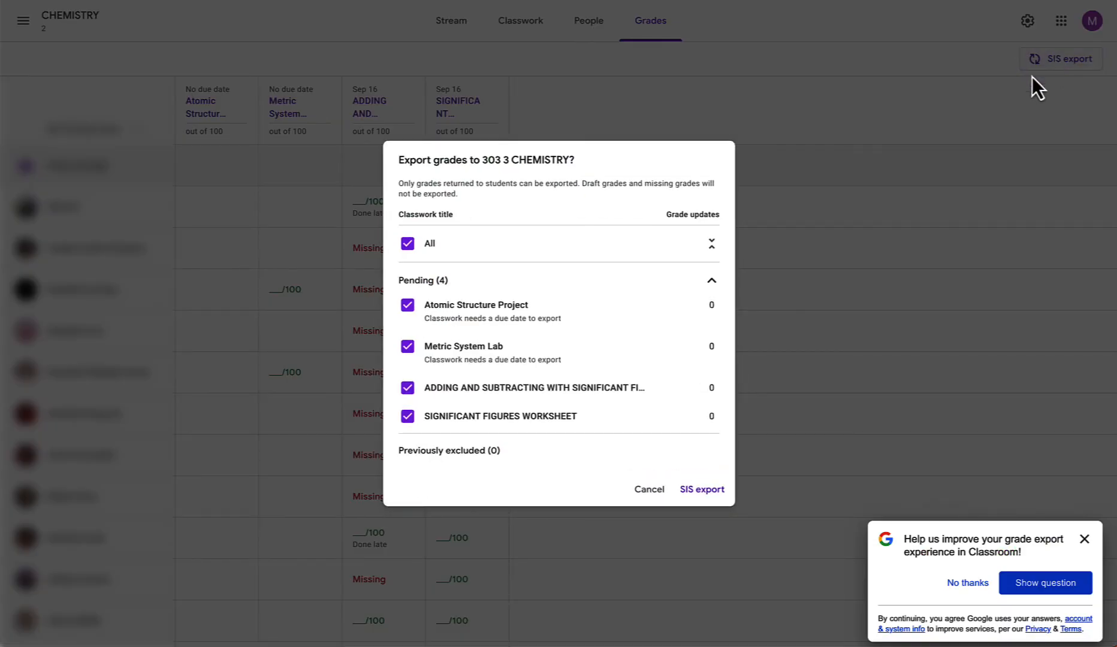
pyautogui.click(408, 244)
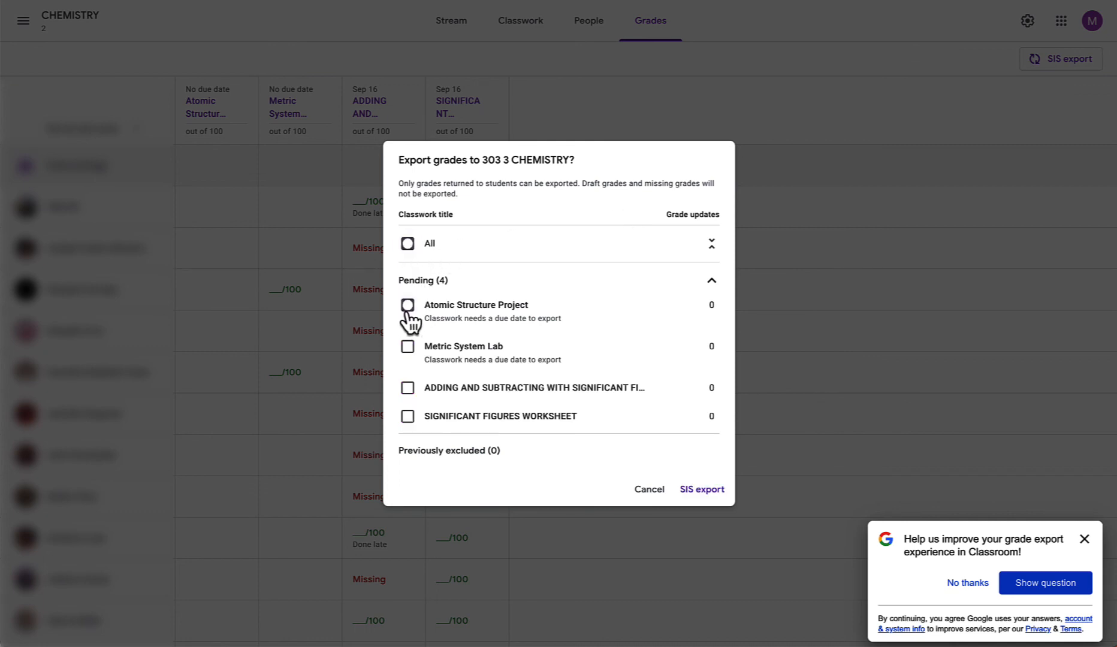
pyautogui.click(408, 306)
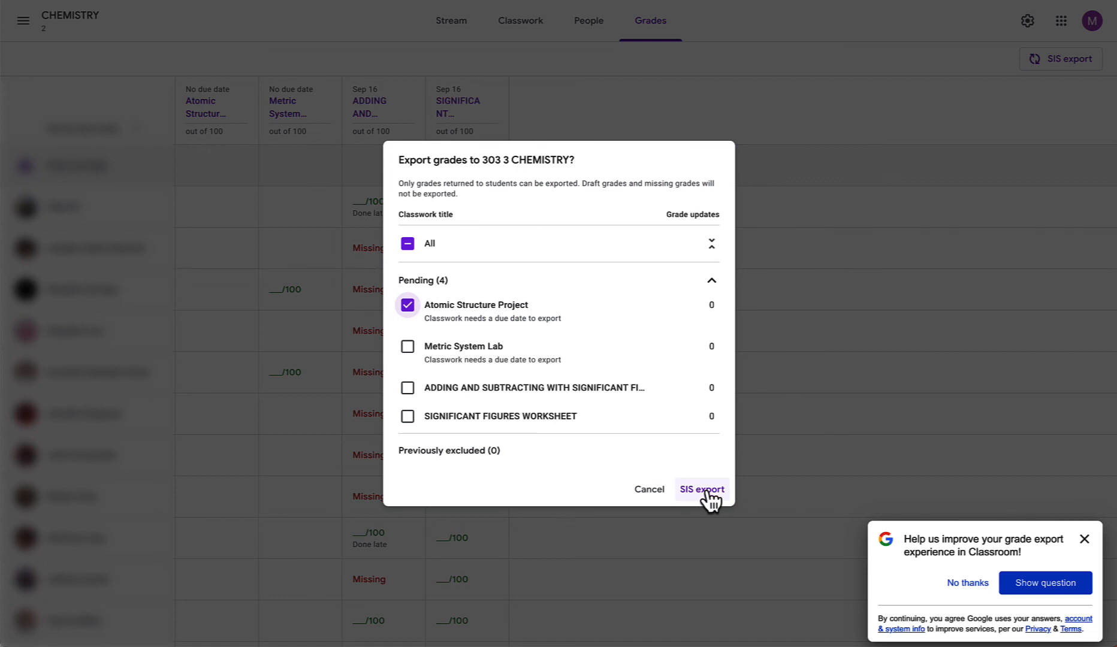
pyautogui.click(701, 489)
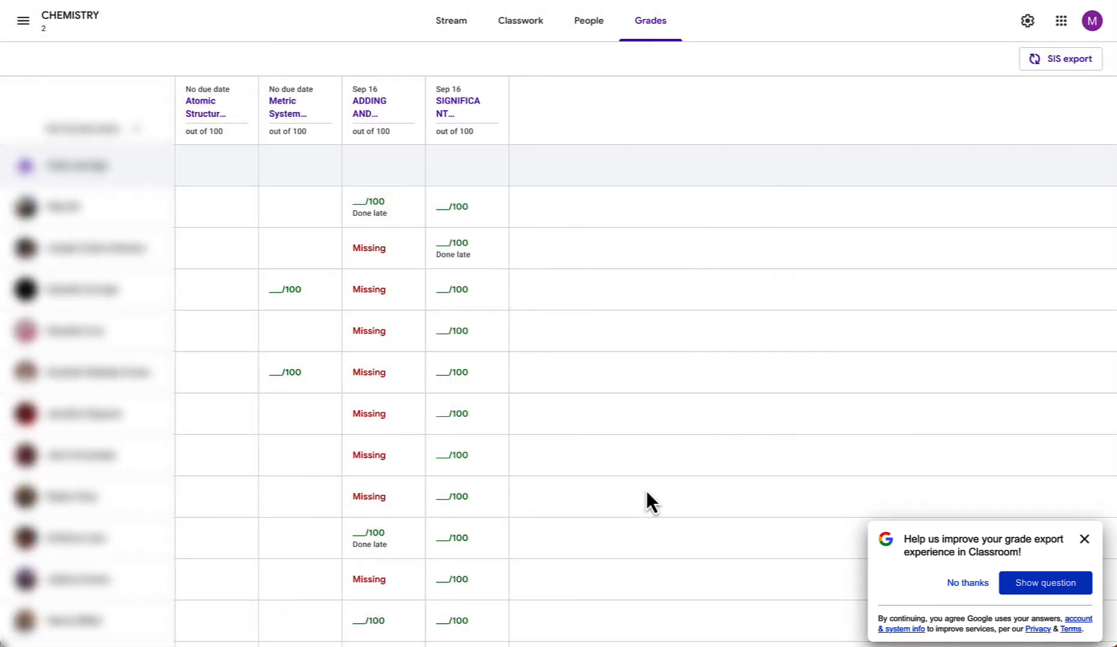